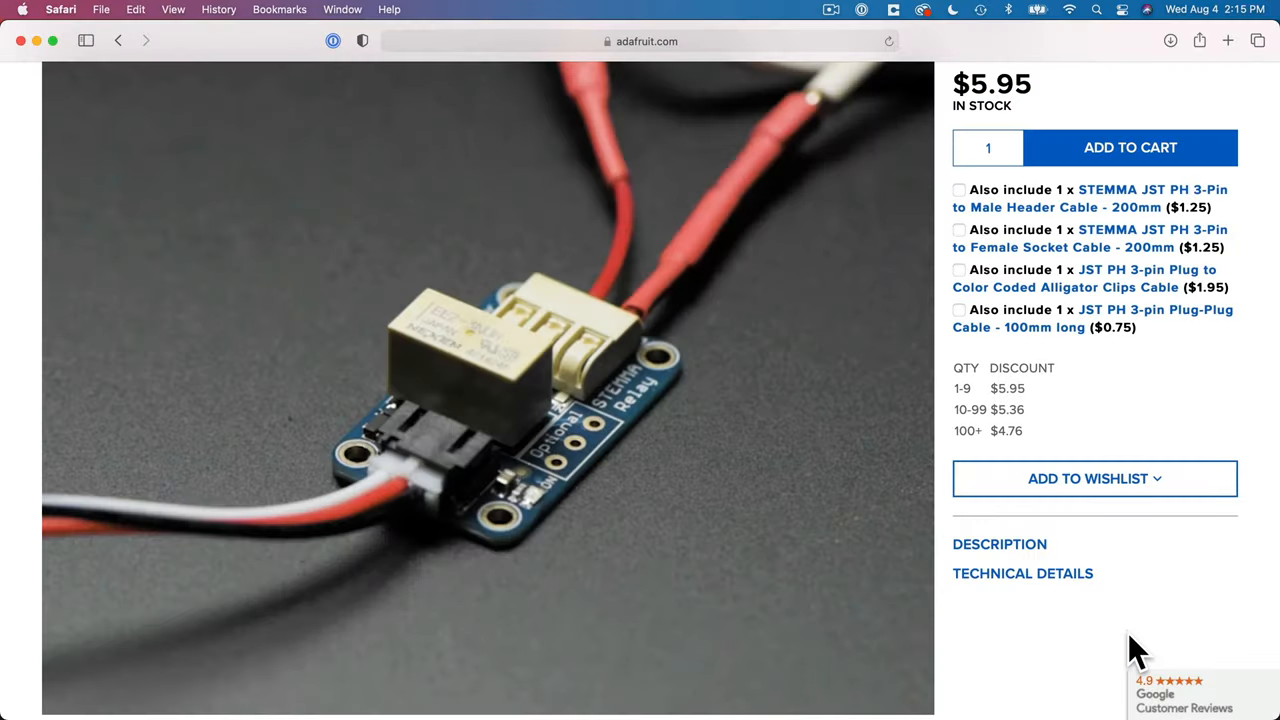
mouse_move(928, 175)
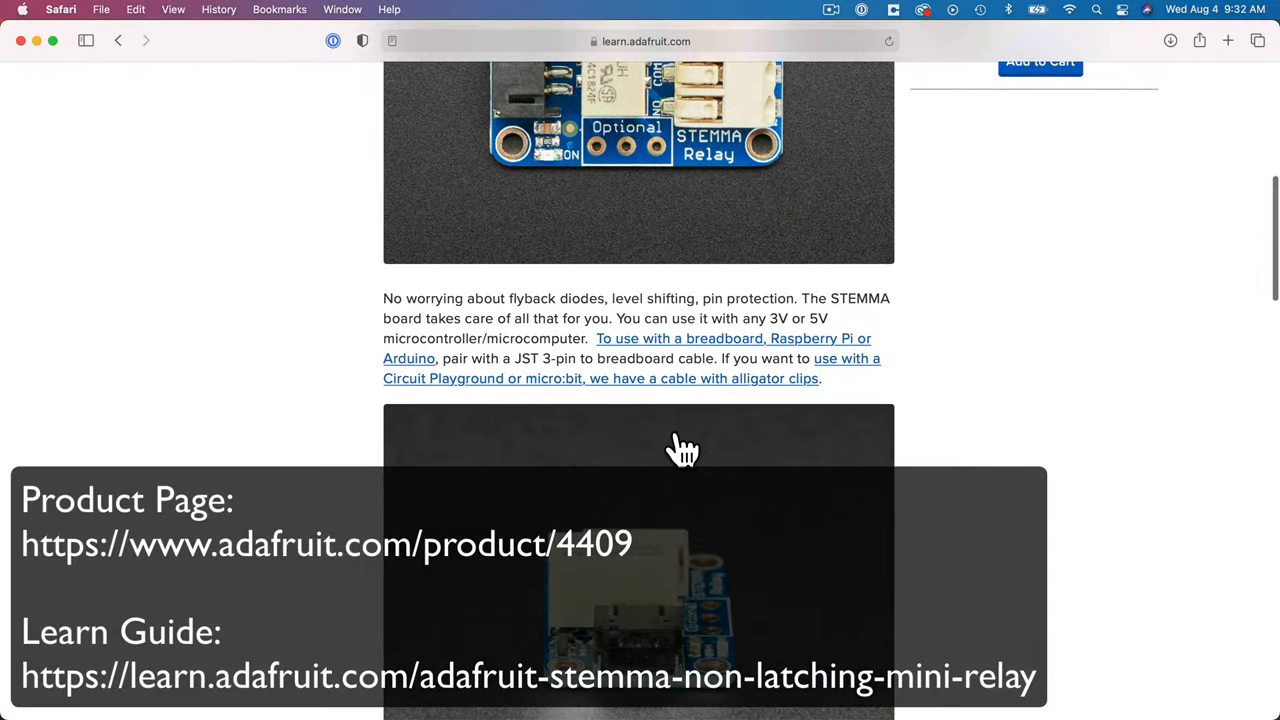
- Scroll the relay guide past the pin description to the switching-capacity paragraph
scroll(down, 3)
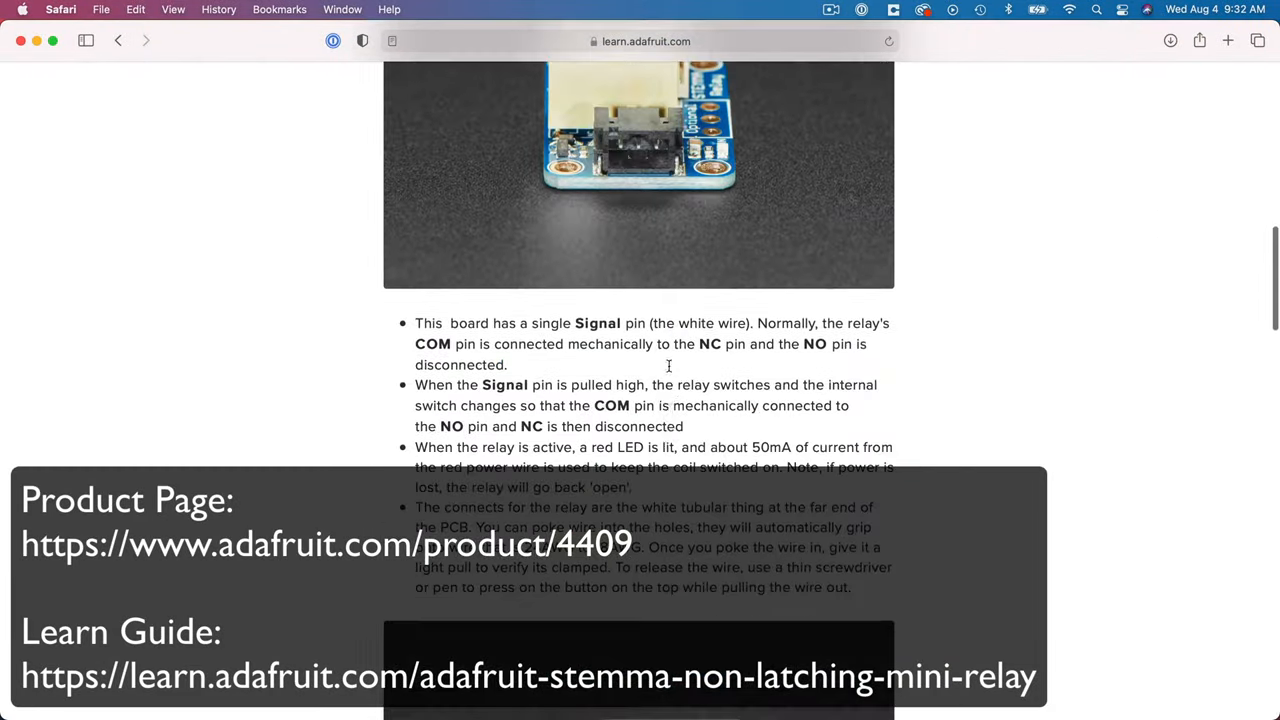
scroll(down, 3)
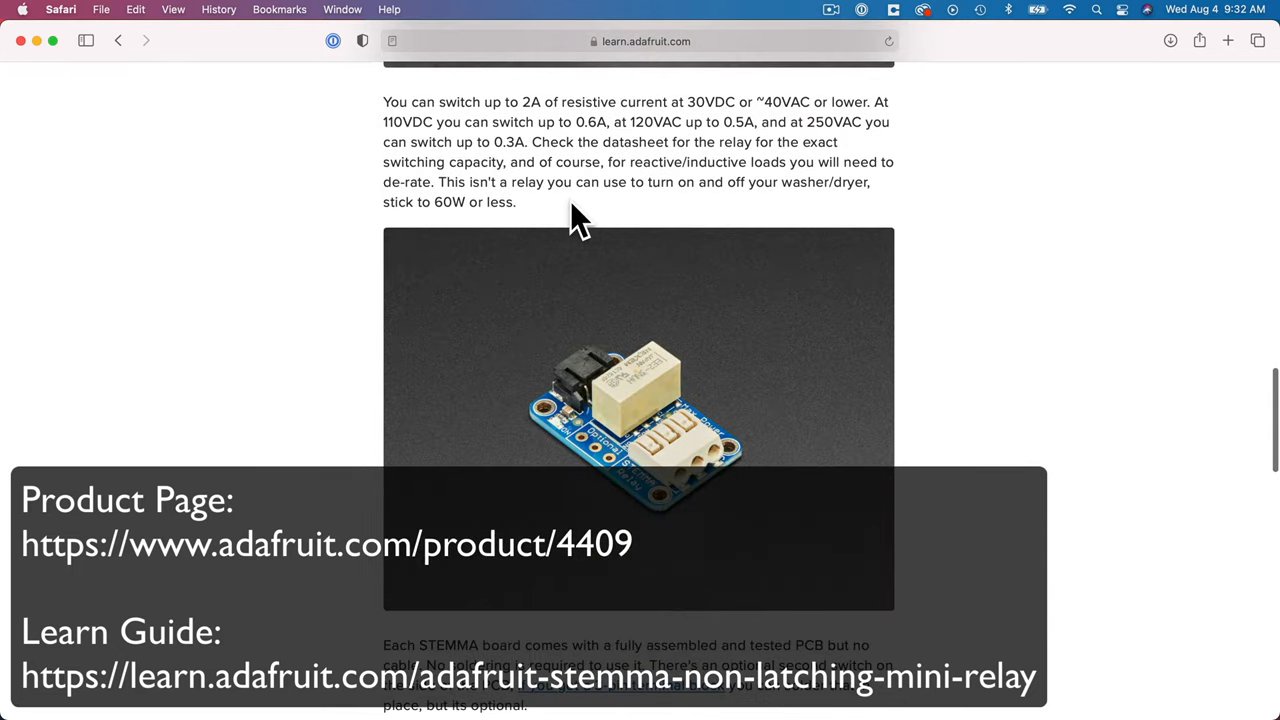
scroll(down, 3)
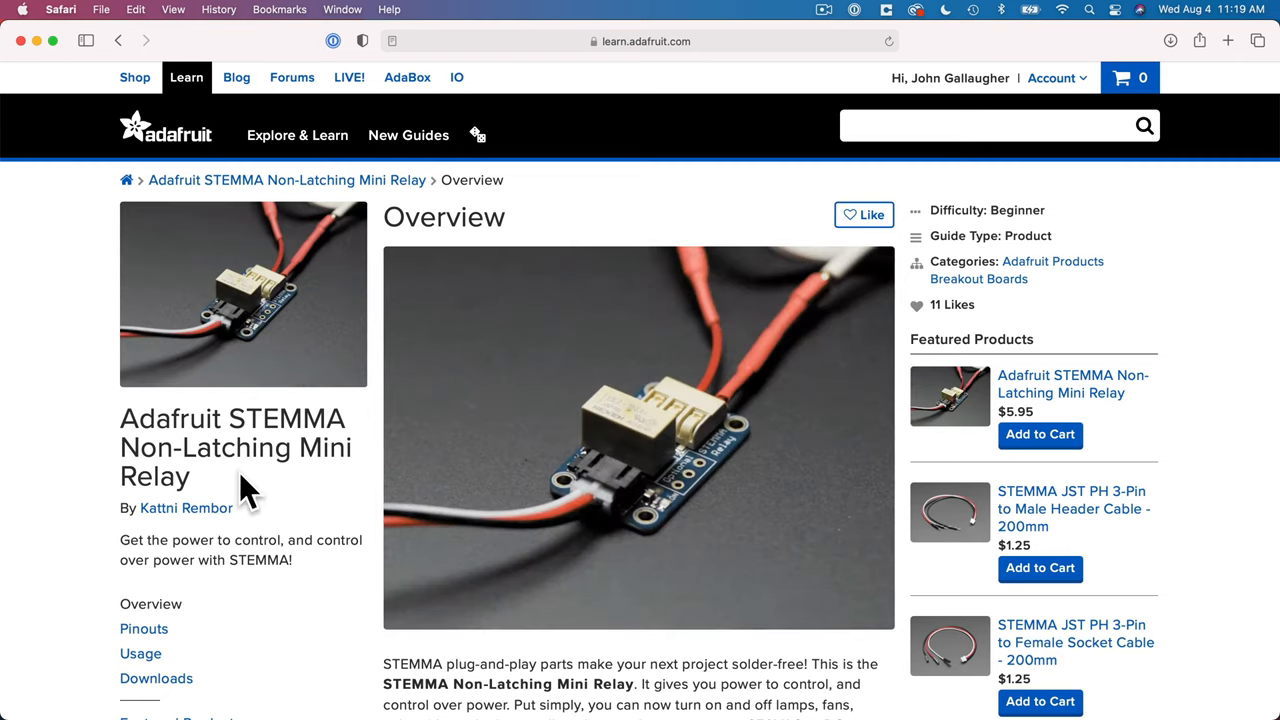
mouse_move(278, 545)
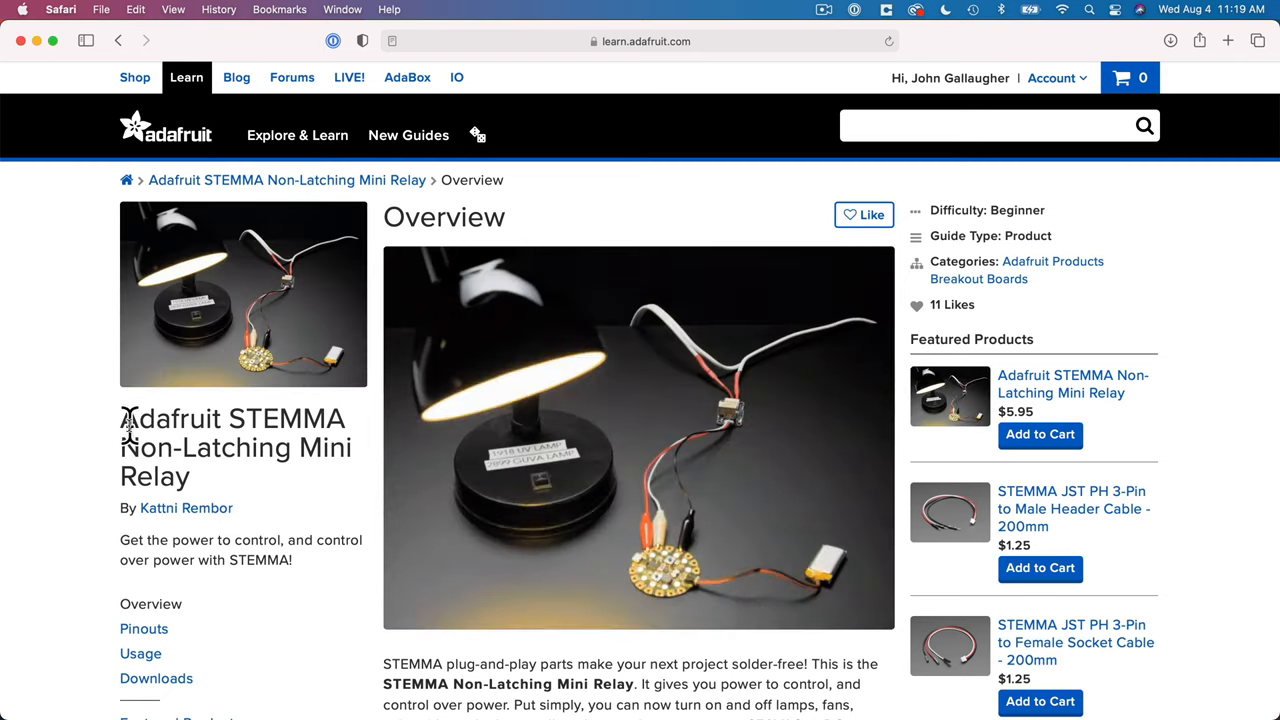
triple_click(235, 447)
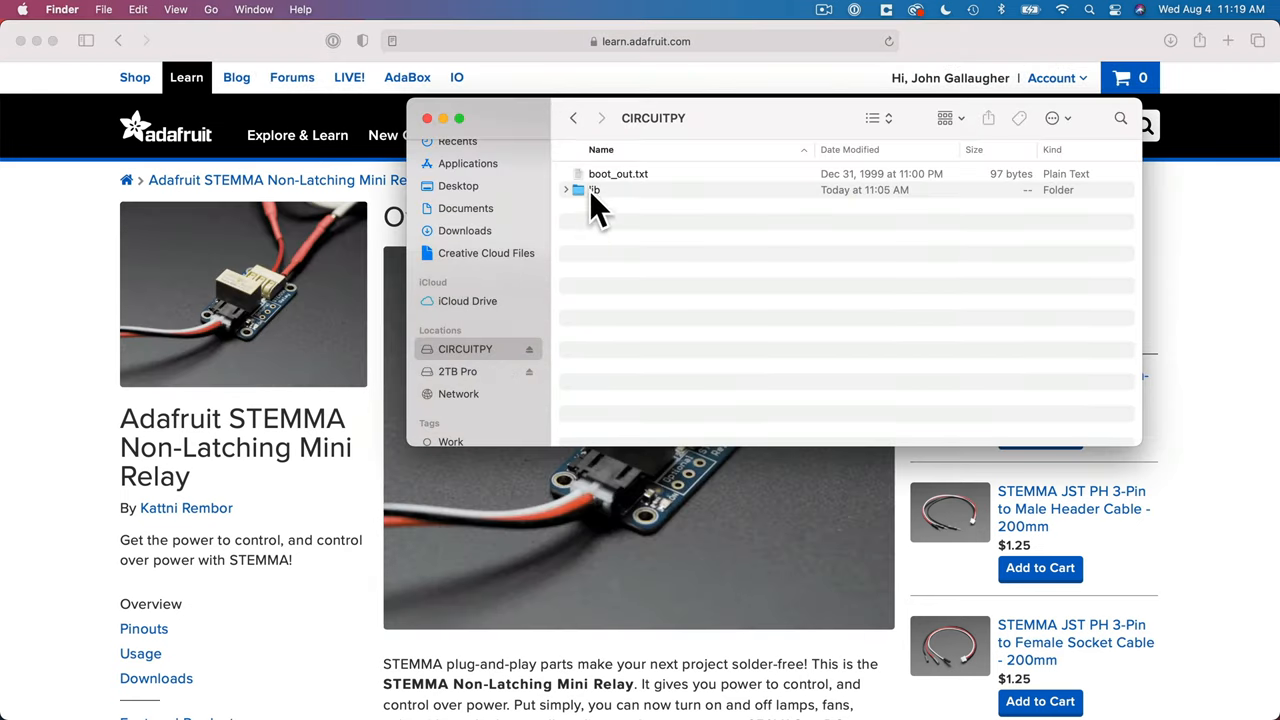
- Open CIRCUITPY's lib folder listing adafruit_ble, circuitplayground, neopixel and simpleio libraries
double_click(594, 190)
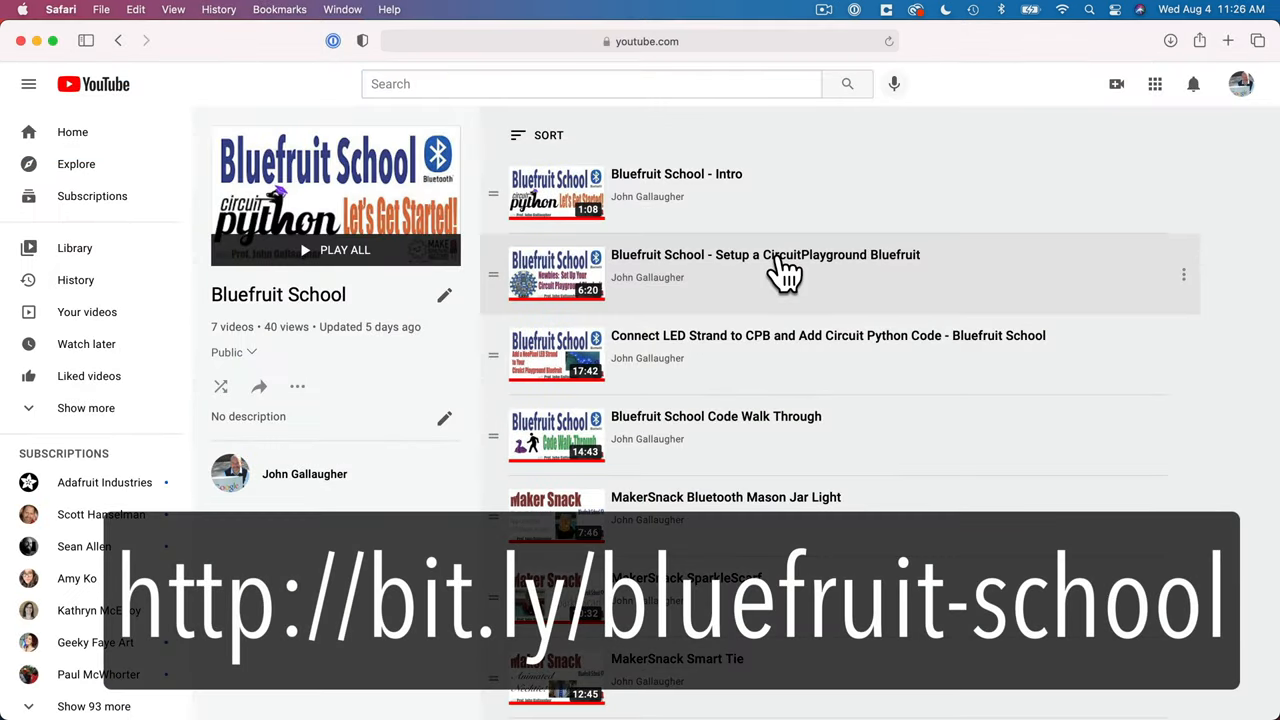
click(765, 254)
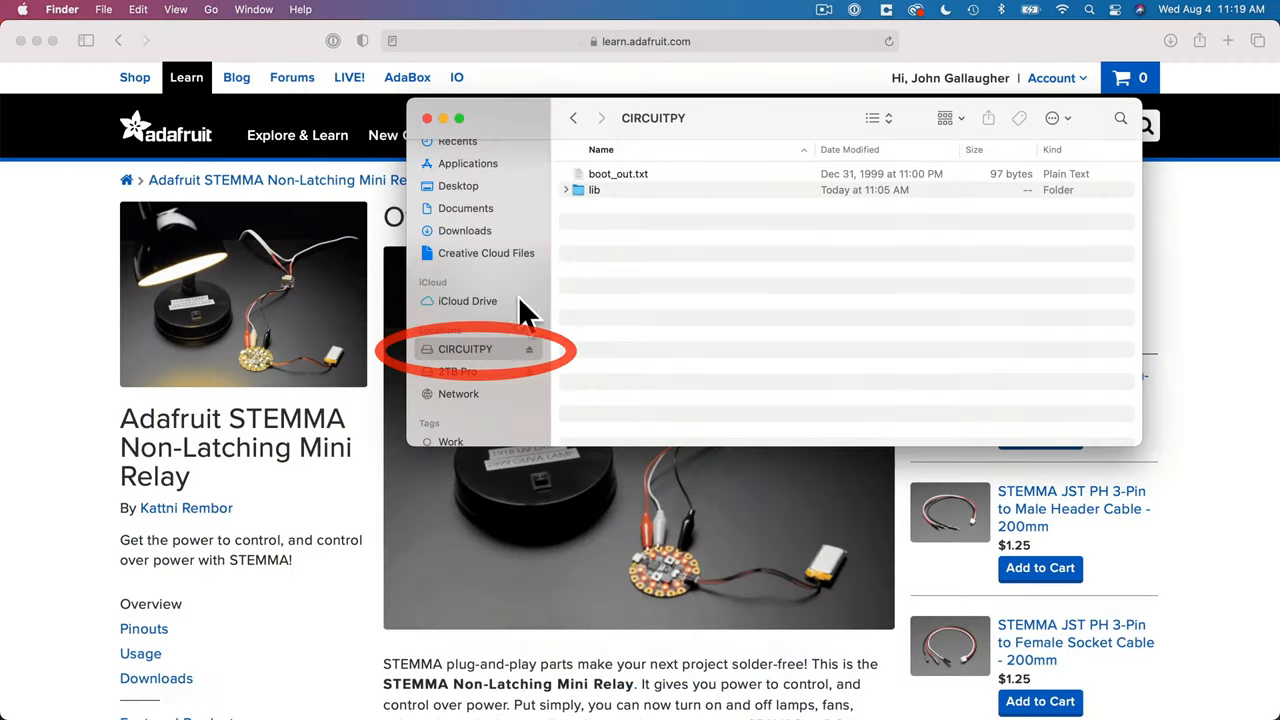
click(594, 190)
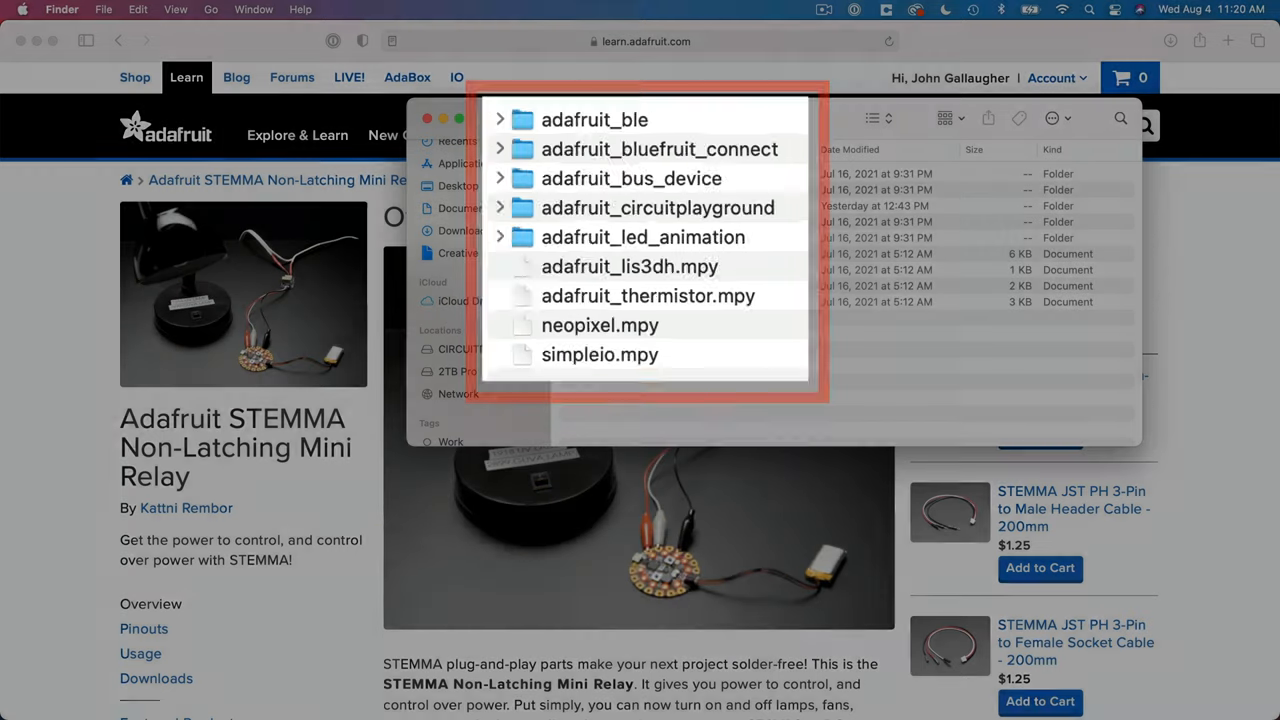
- Bring Safari back and open the STEMMA relay guide's Usage page
key(cmd+tab)
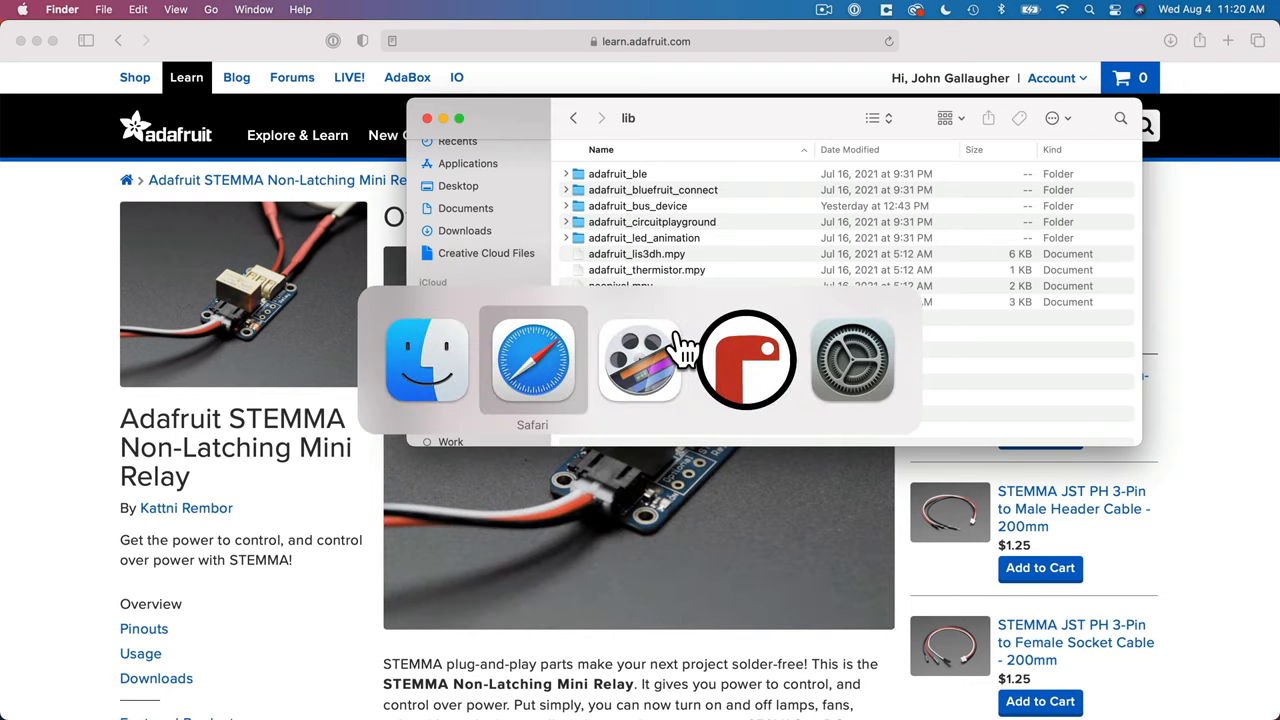
click(532, 360)
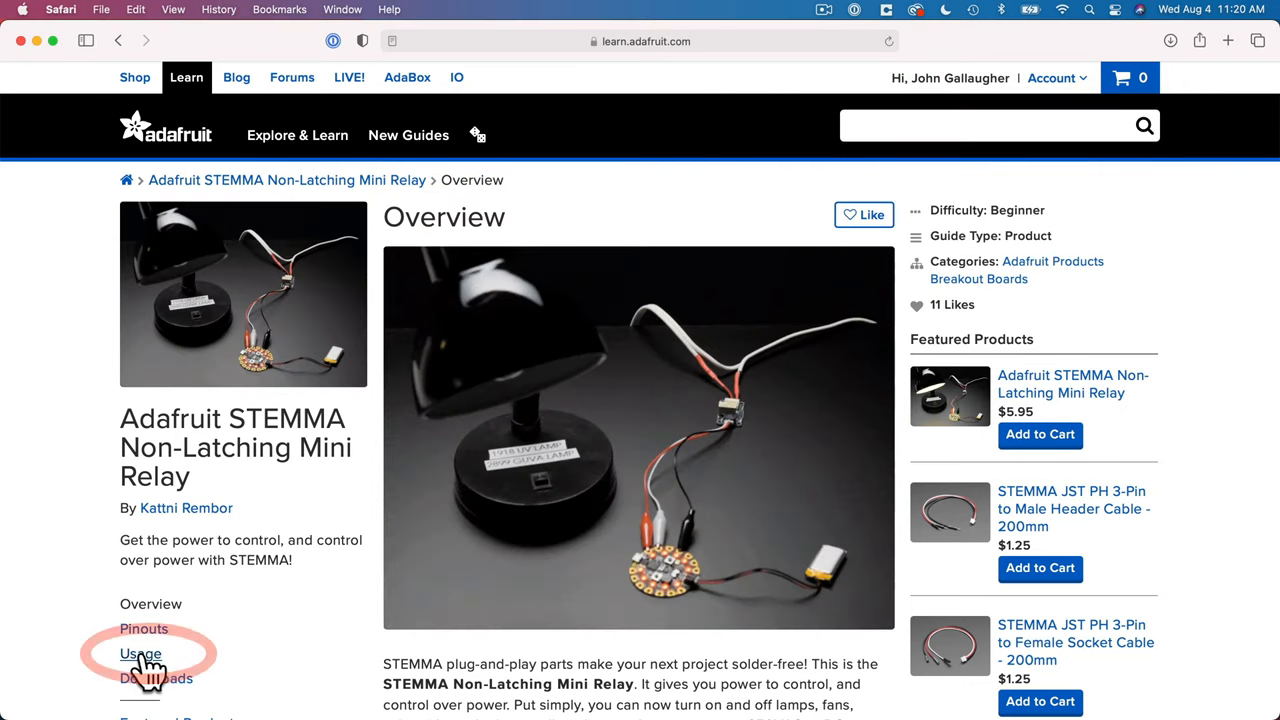
click(140, 653)
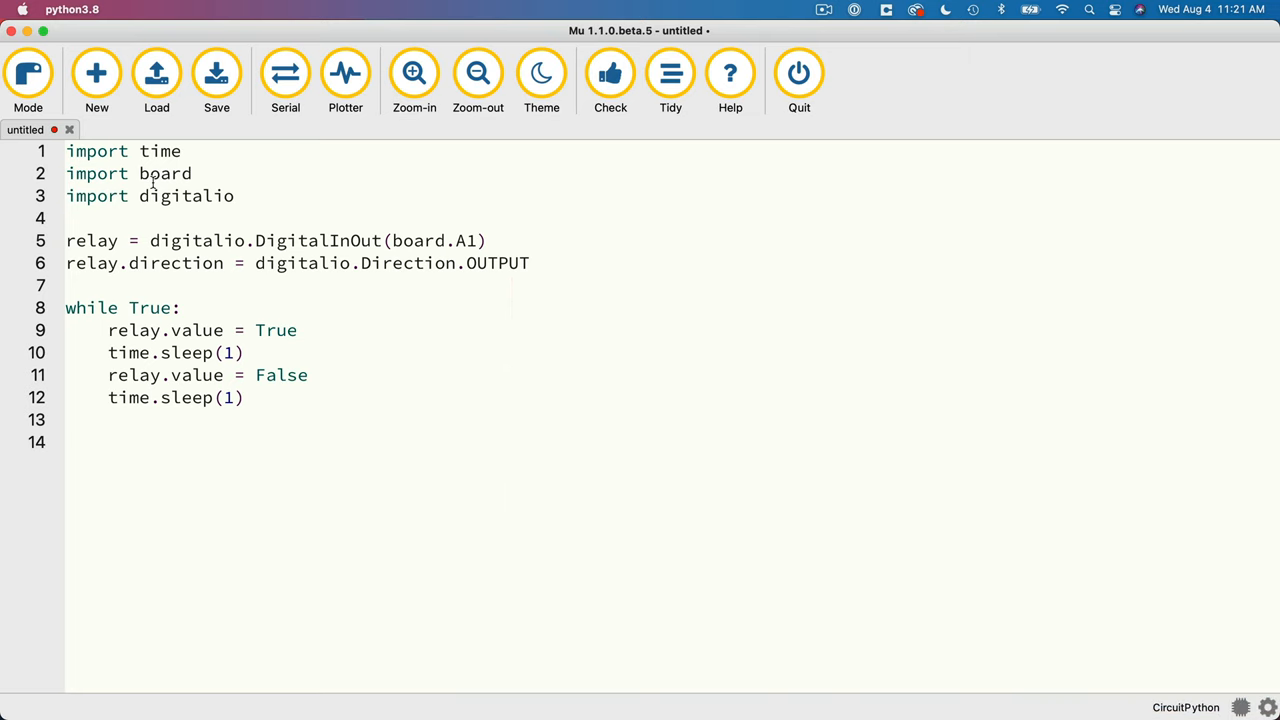
- Save the untitled A1 relay toggle script onto CIRCUITPY as code.py
click(216, 80)
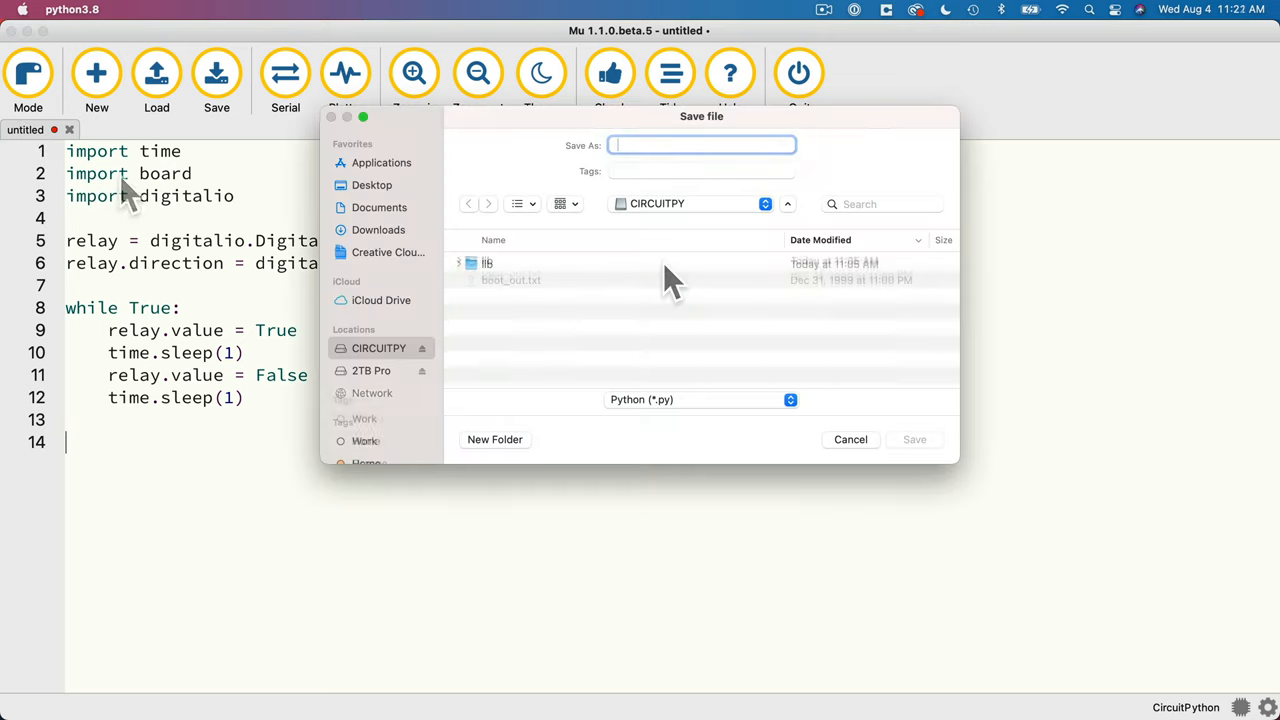
text(code.py)
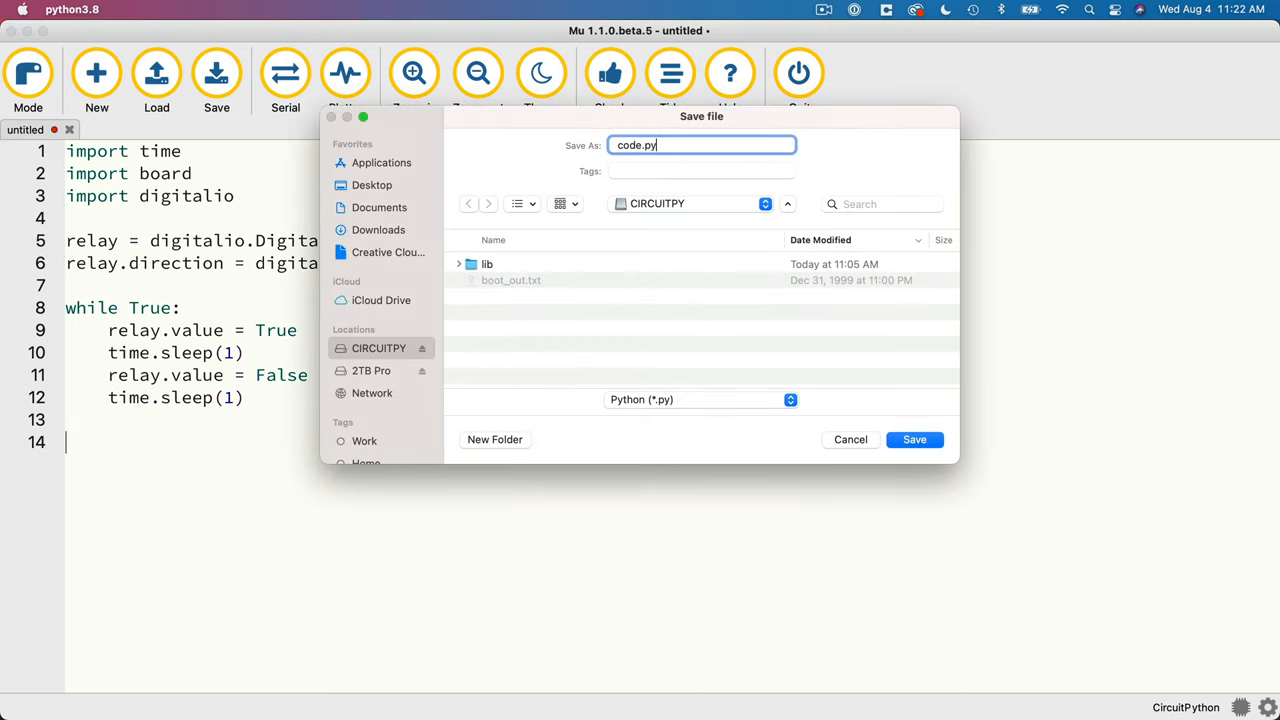
click(913, 439)
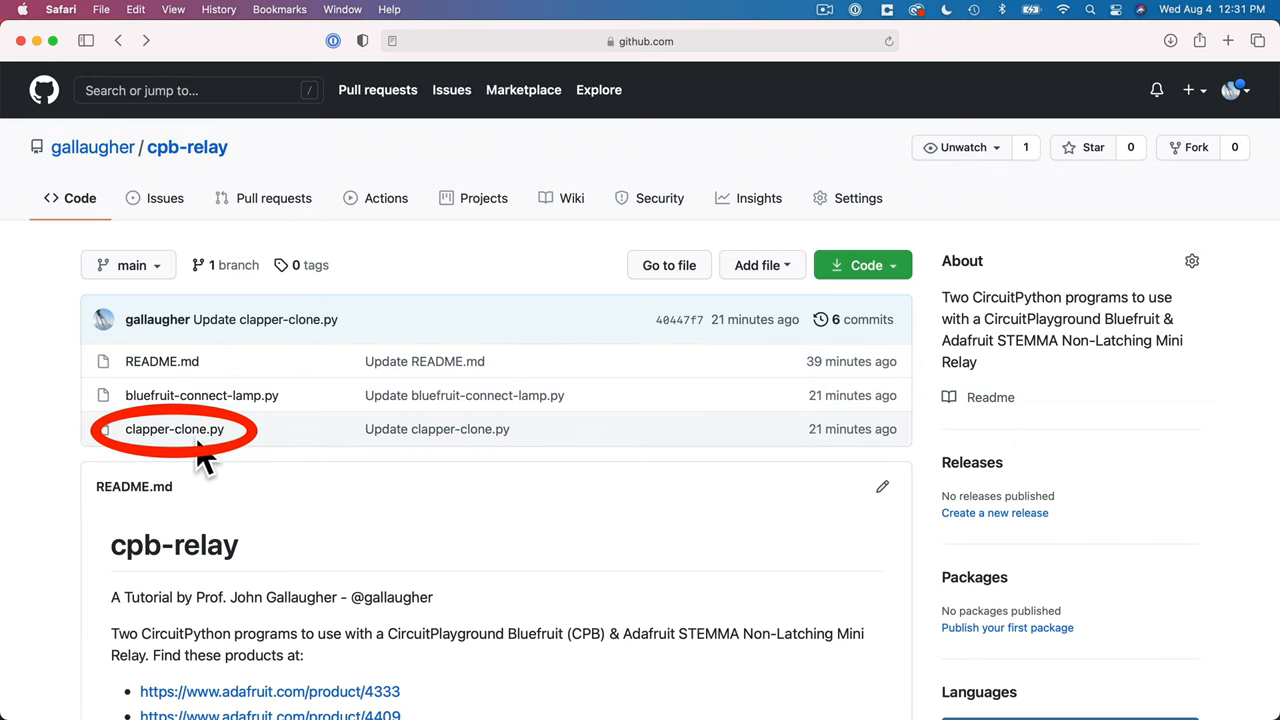
- Open clapper-clone.py from the cpb-relay repository and grab its code
click(174, 429)
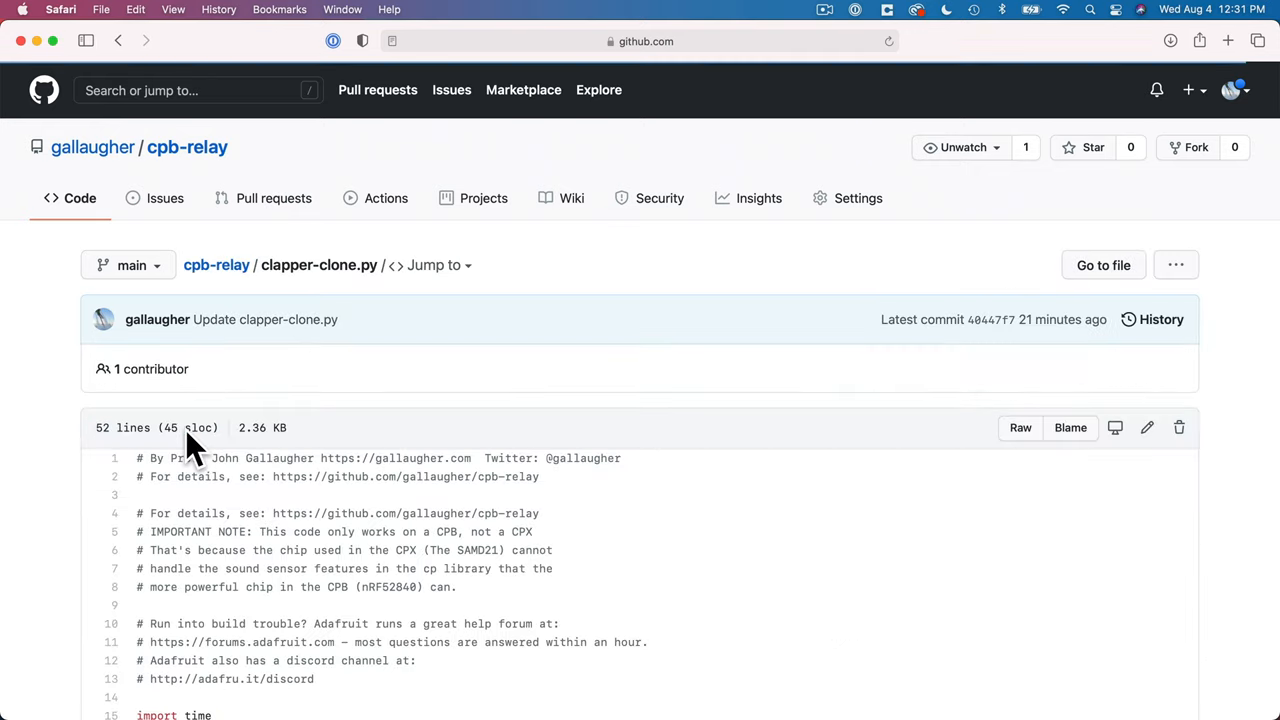
key(cmd+tab)
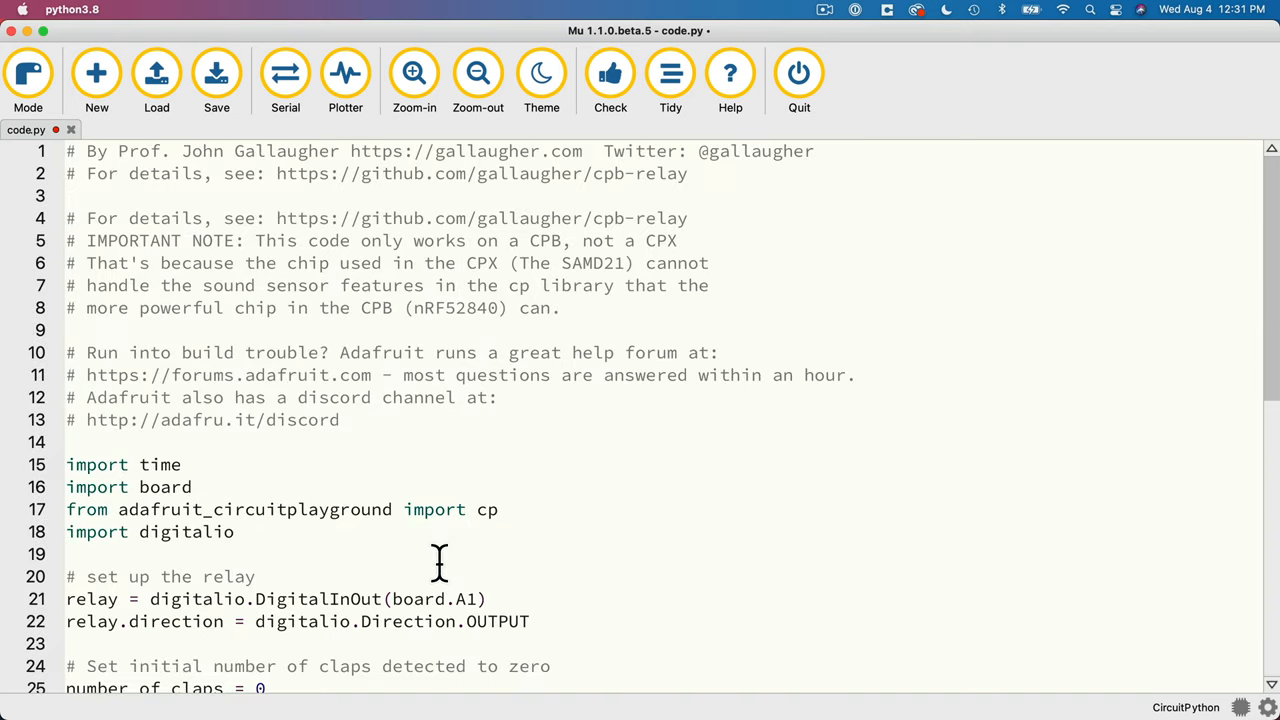
- Review the clapper code from relay setup down to sound_threshold = 250
scroll(down, 3)
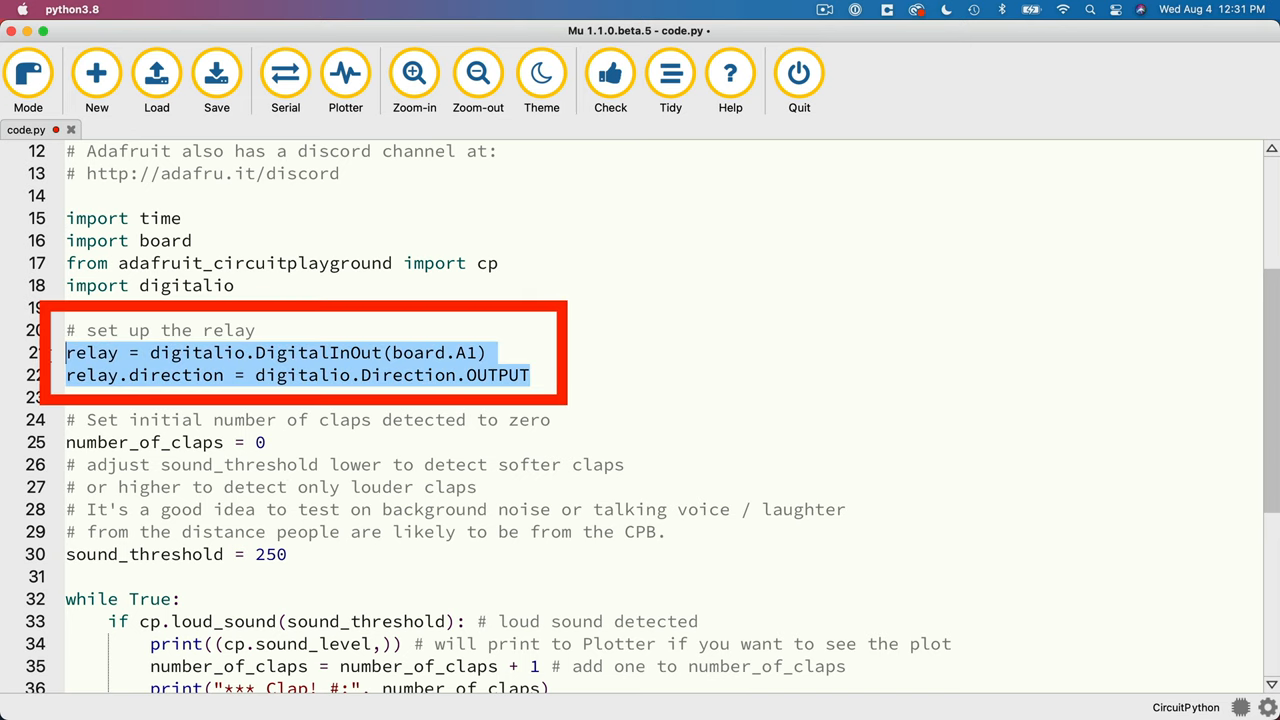
click(380, 398)
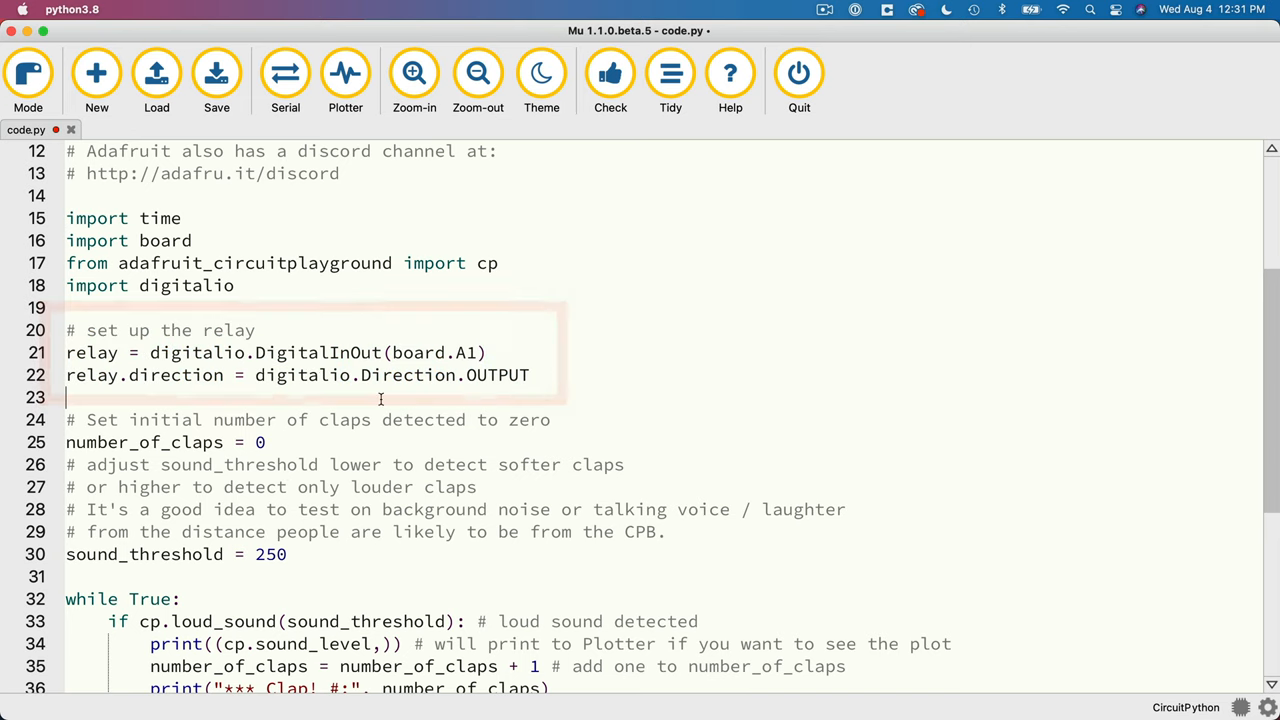
scroll(down, 3)
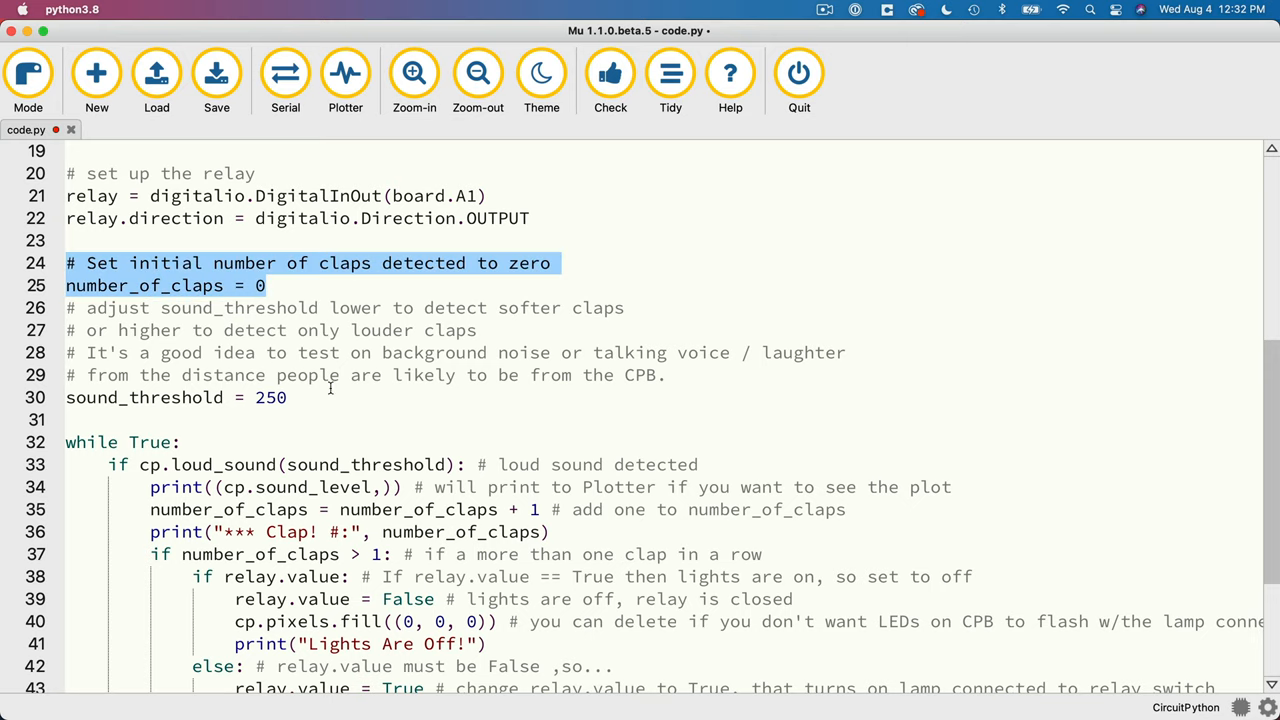
mouse_move(383, 411)
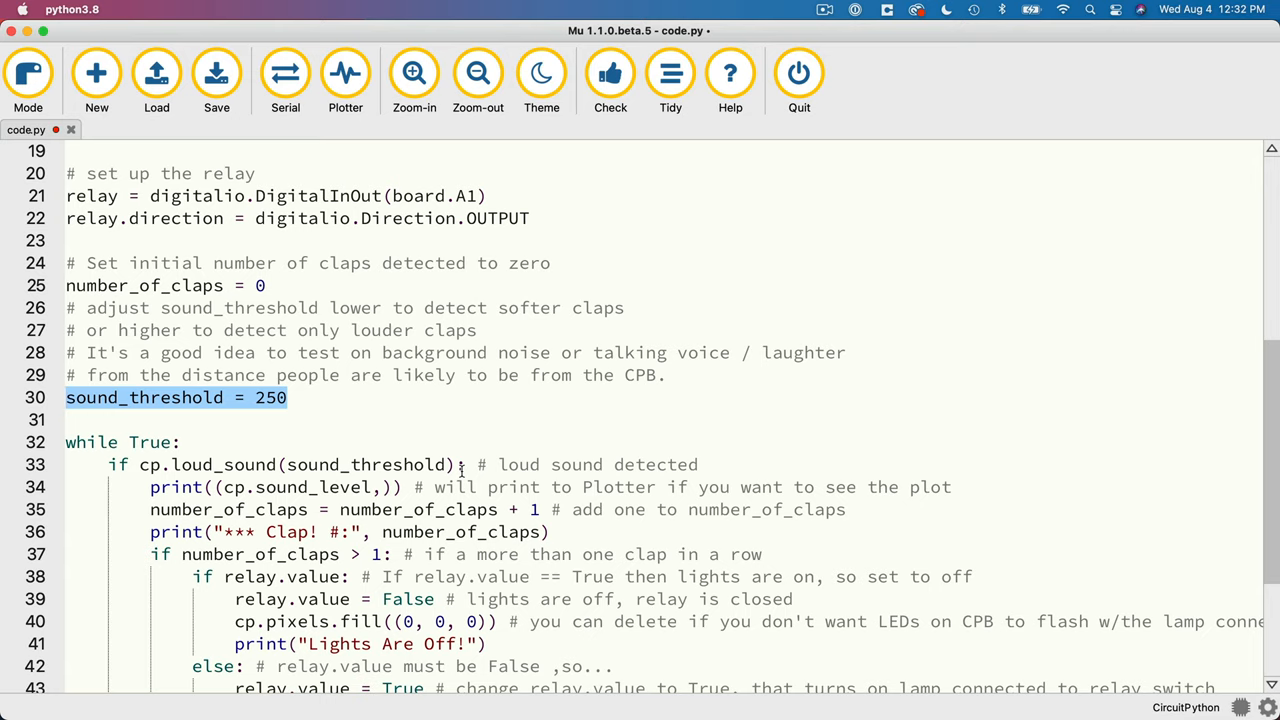
mouse_move(782, 426)
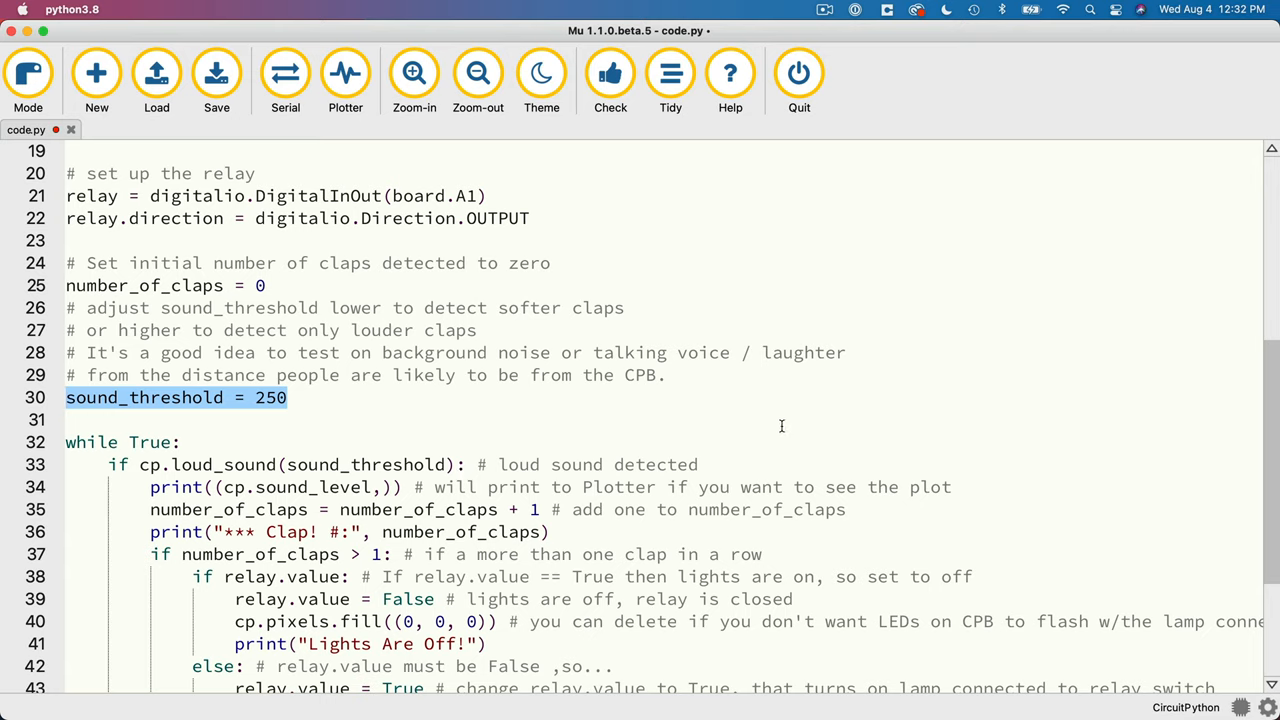
mouse_move(754, 405)
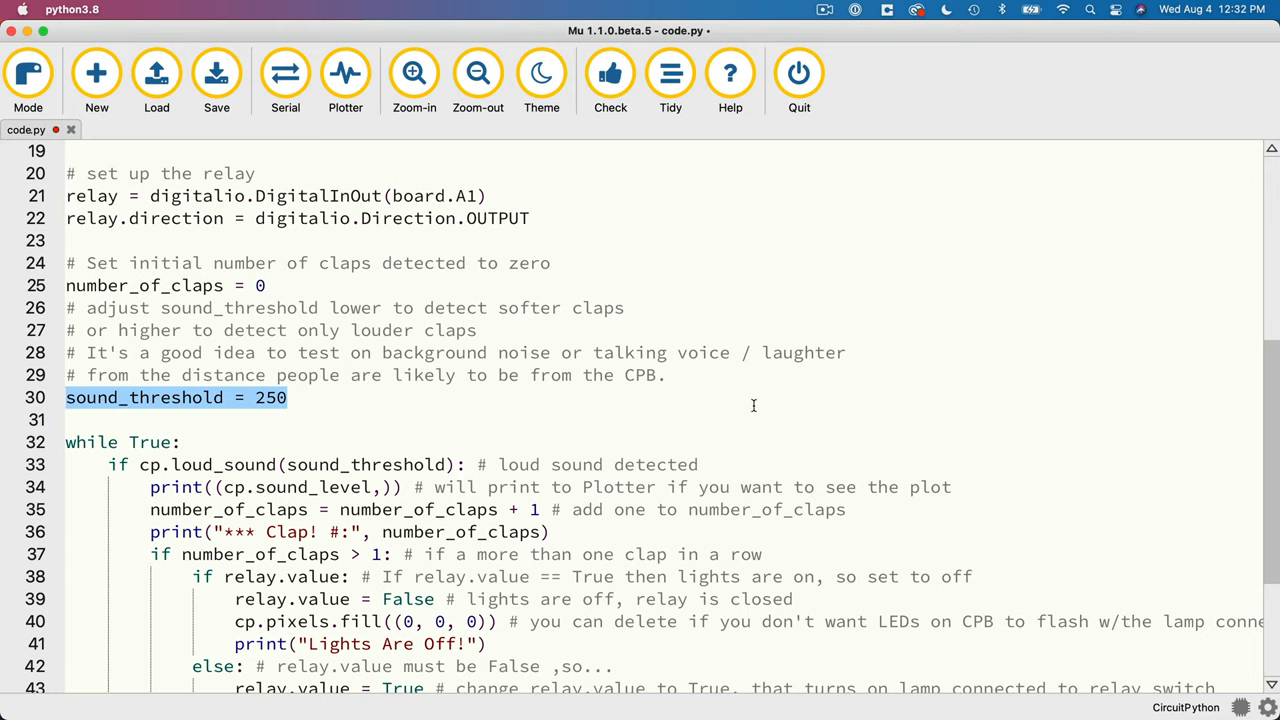
scroll(down, 3)
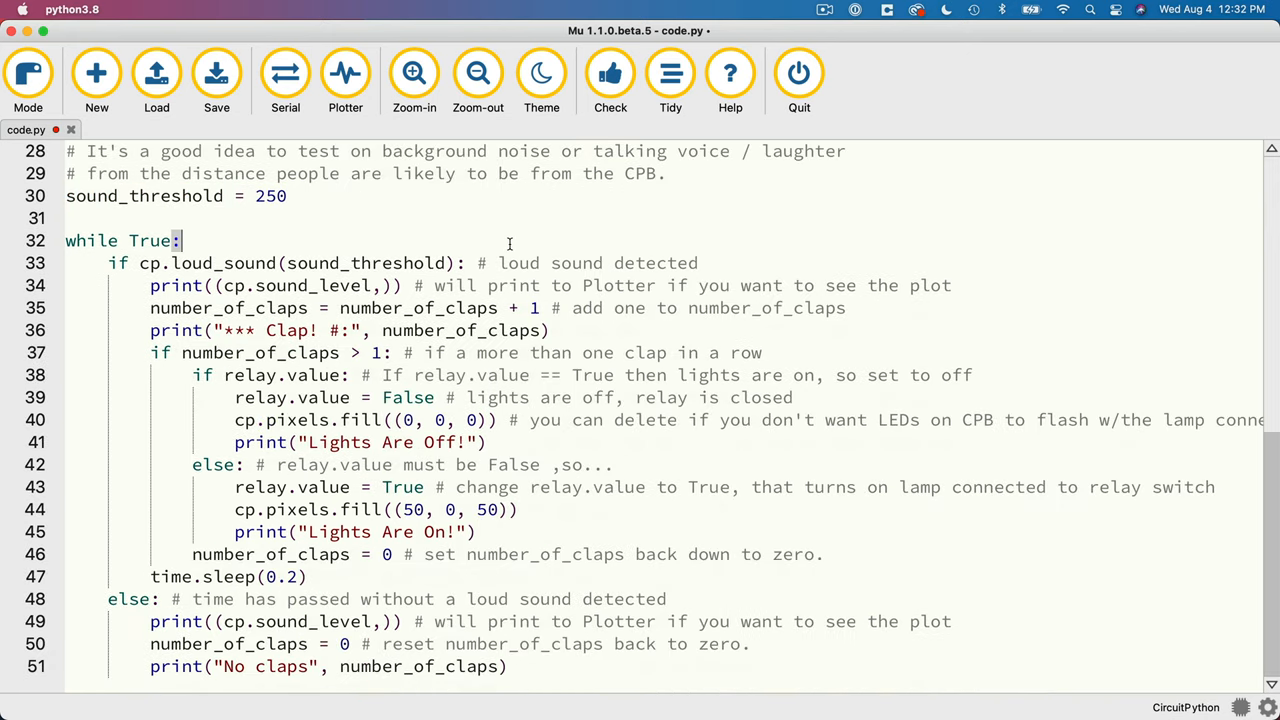
double_click(118, 262)
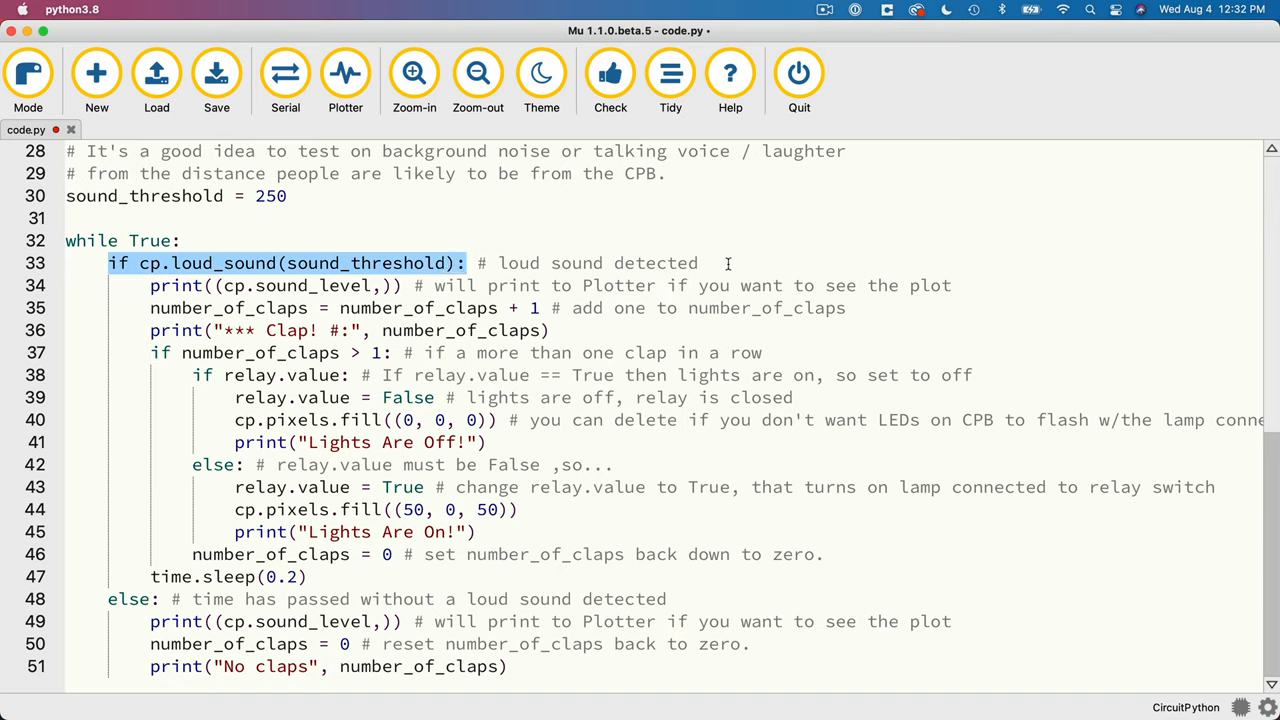
click(178, 308)
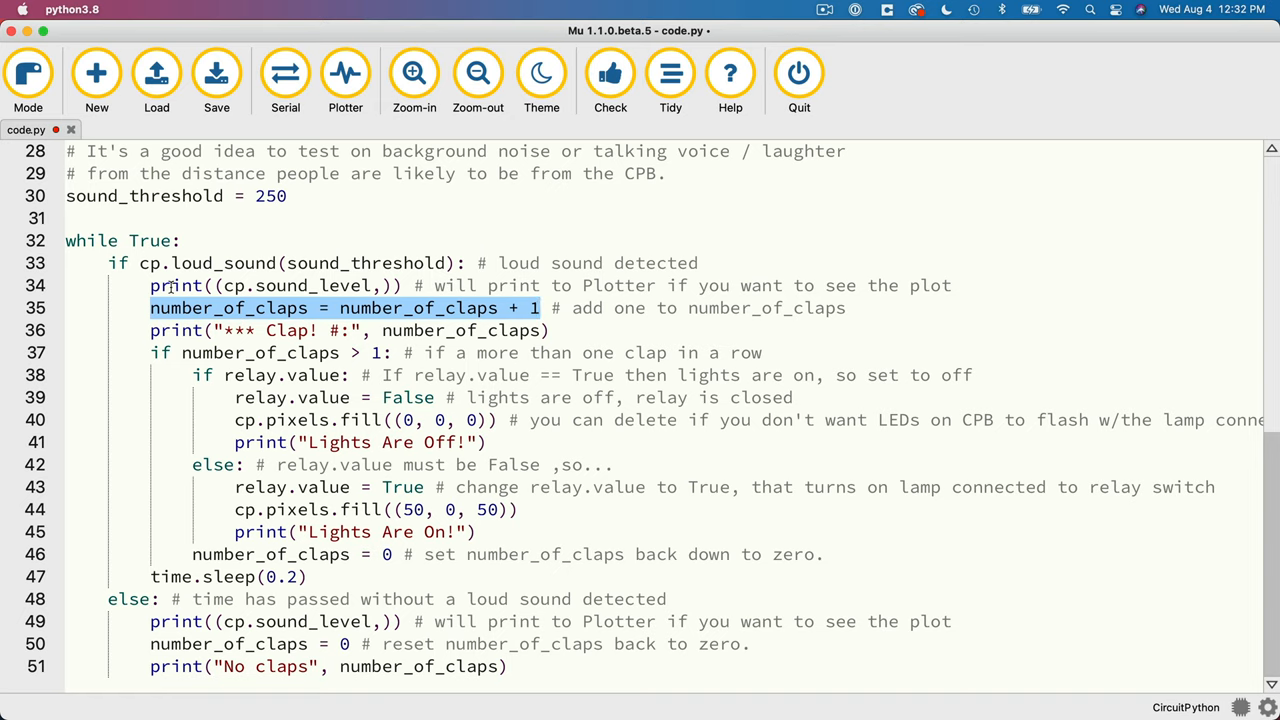
mouse_move(437, 378)
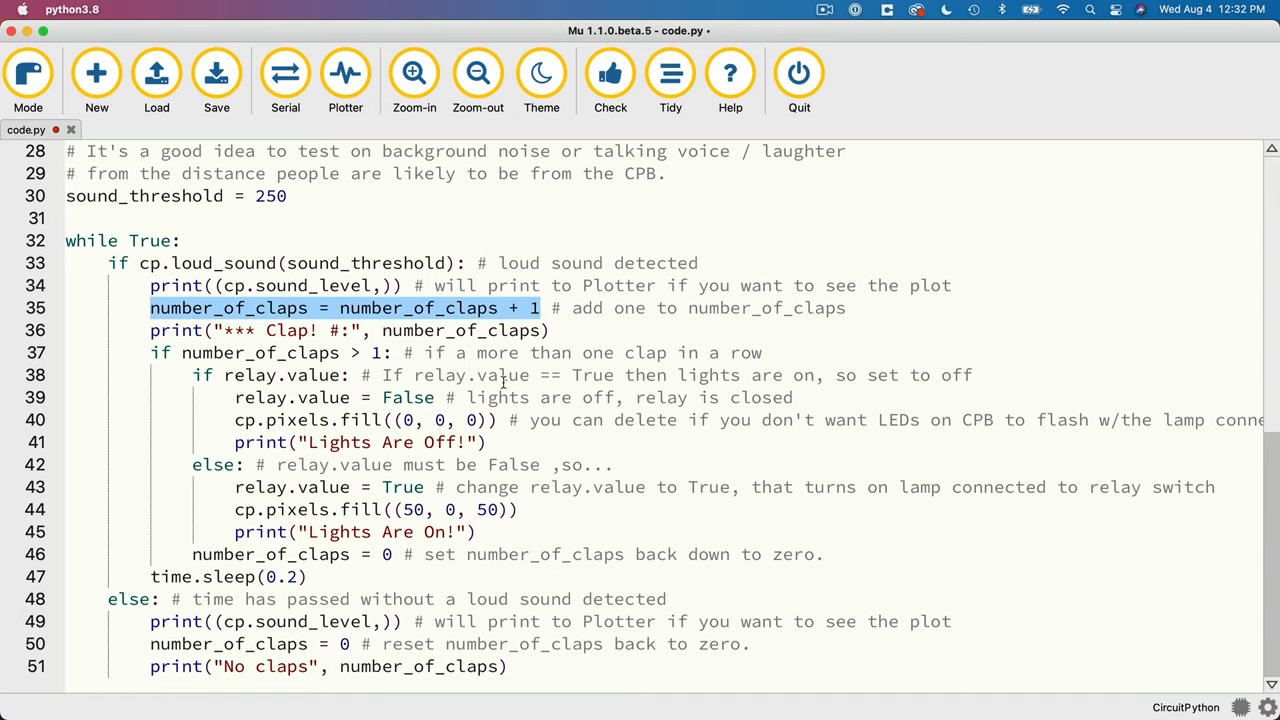
mouse_move(790, 362)
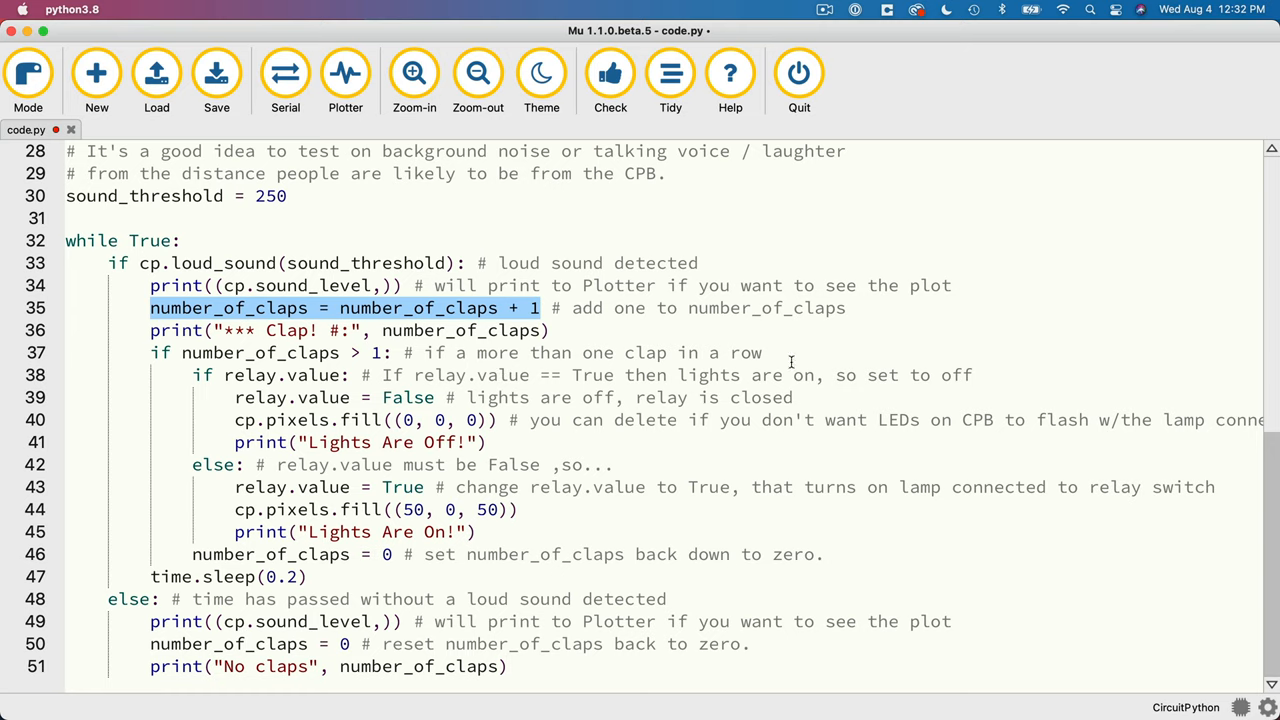
mouse_move(791, 361)
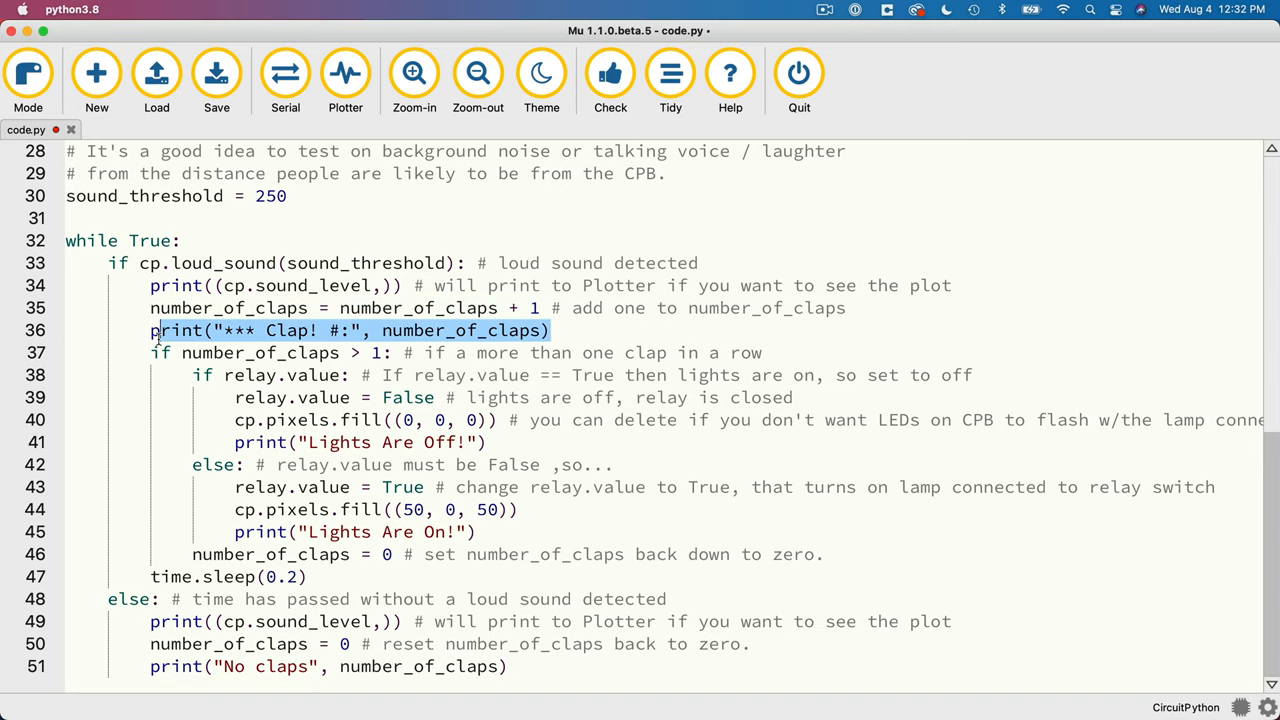
click(150, 330)
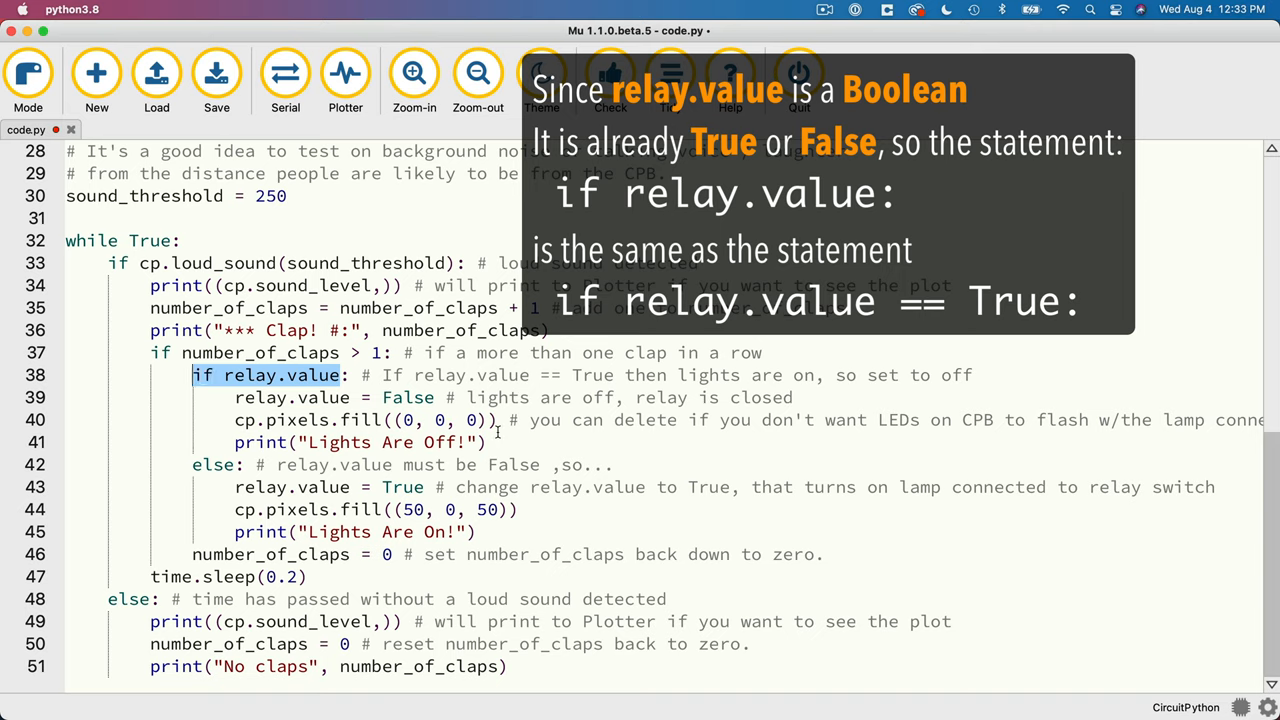
mouse_move(340, 400)
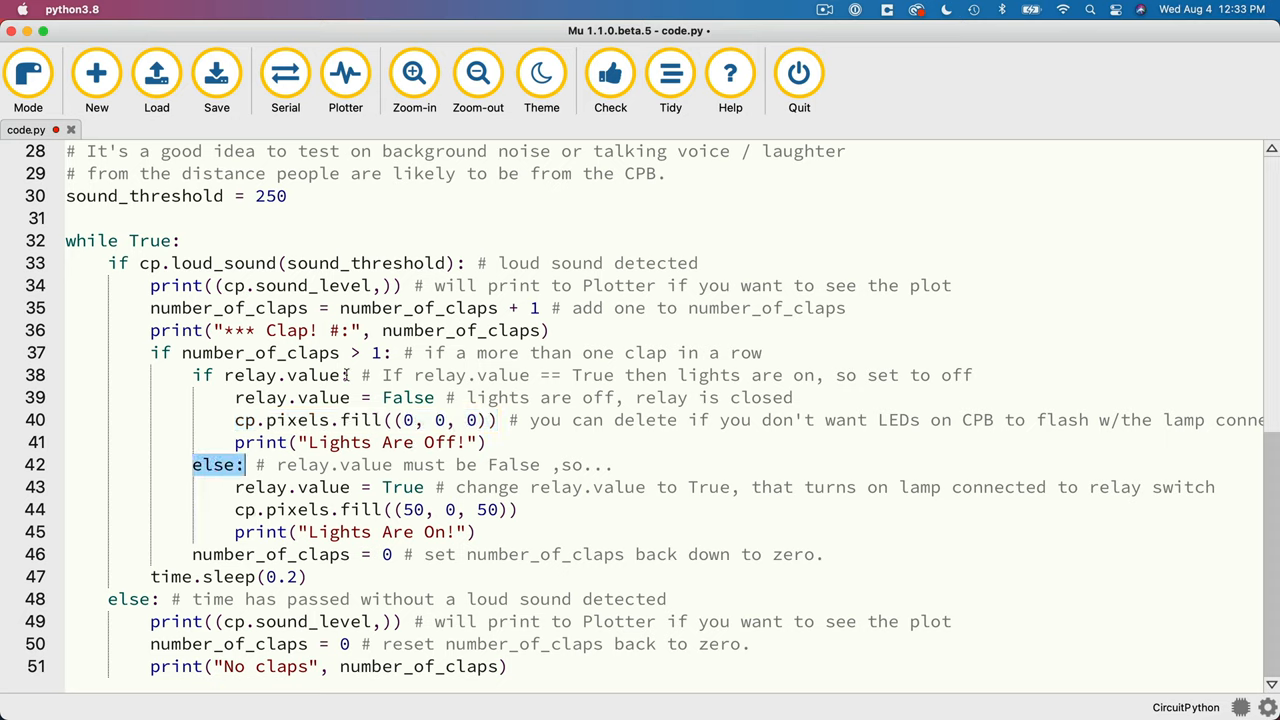
mouse_move(452, 472)
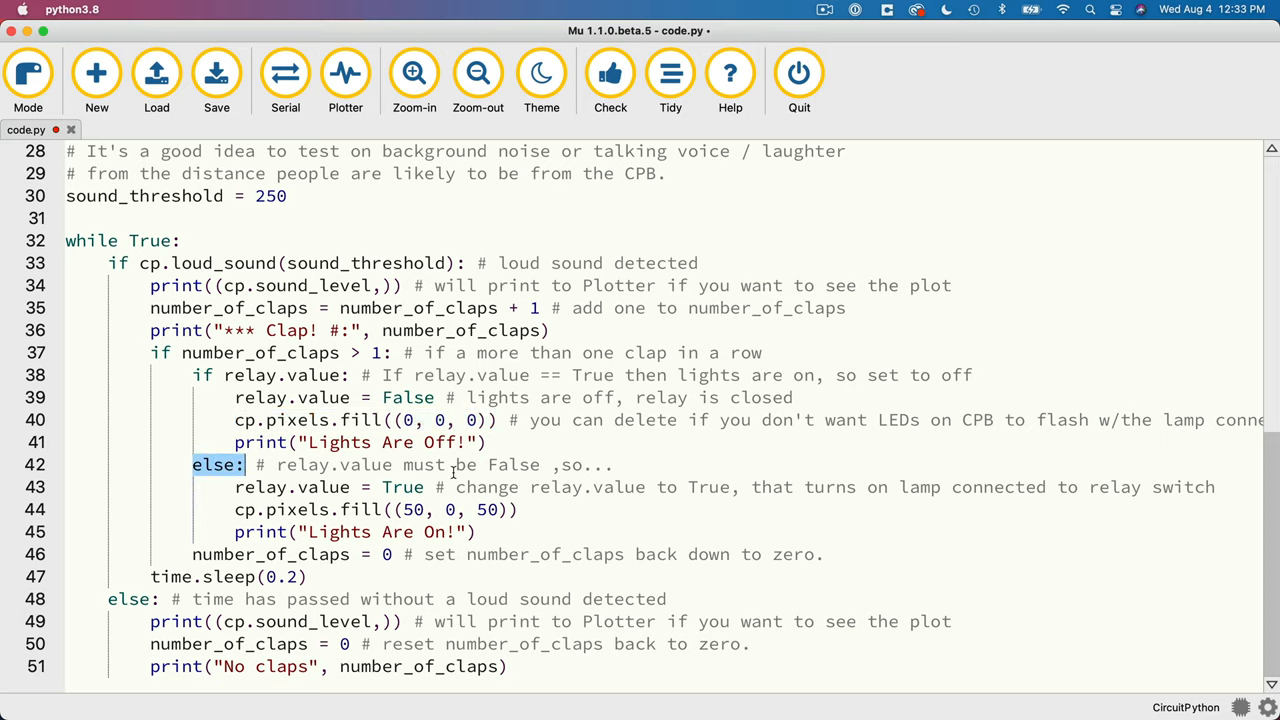
double_click(365, 487)
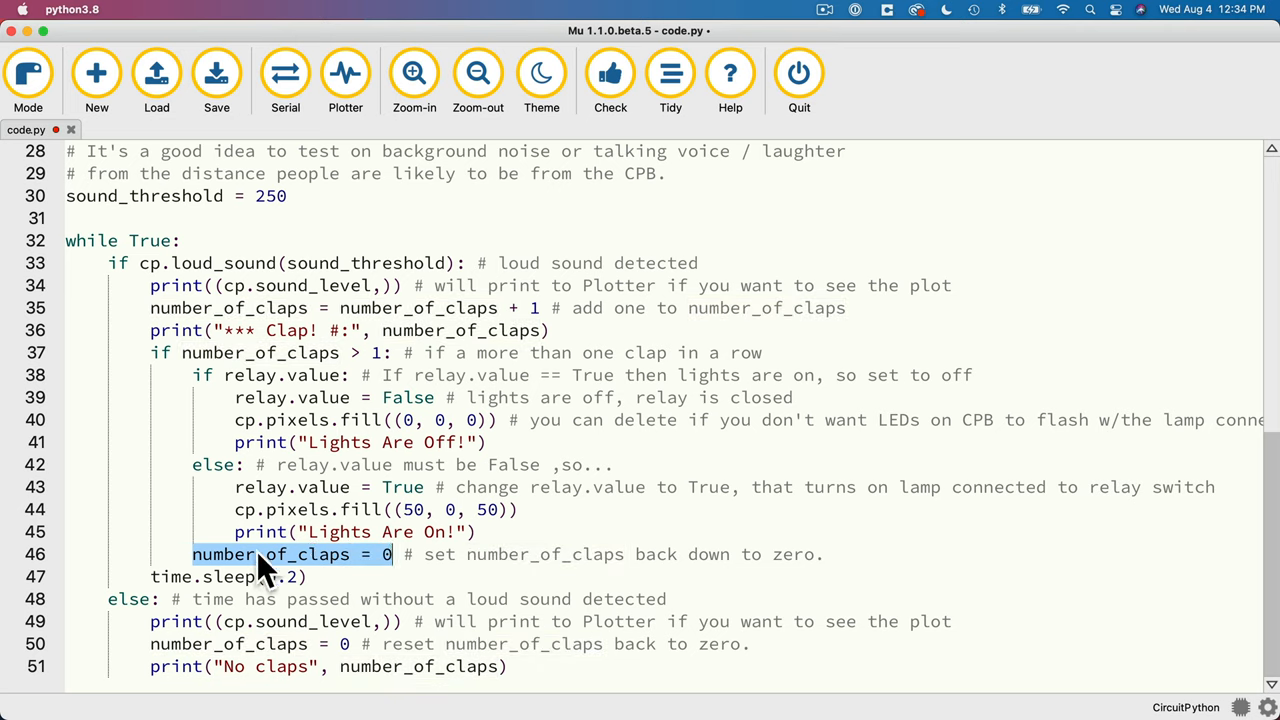
mouse_move(230, 575)
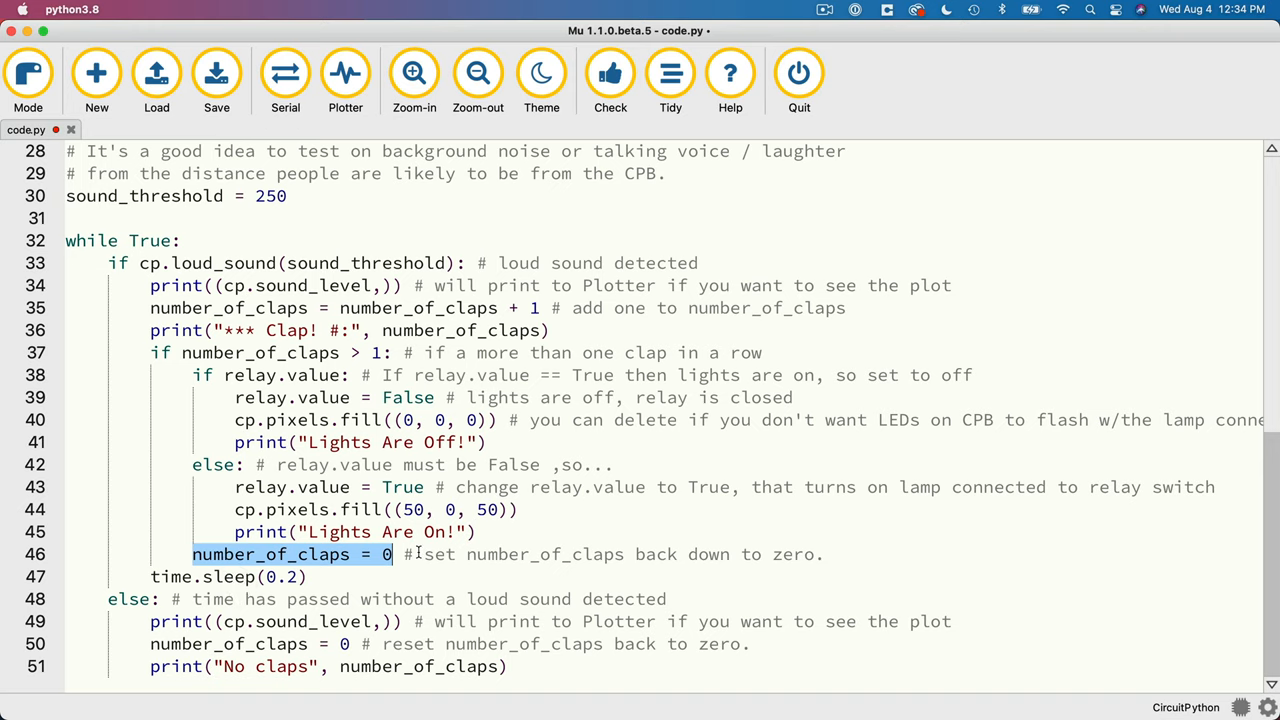
mouse_move(360, 568)
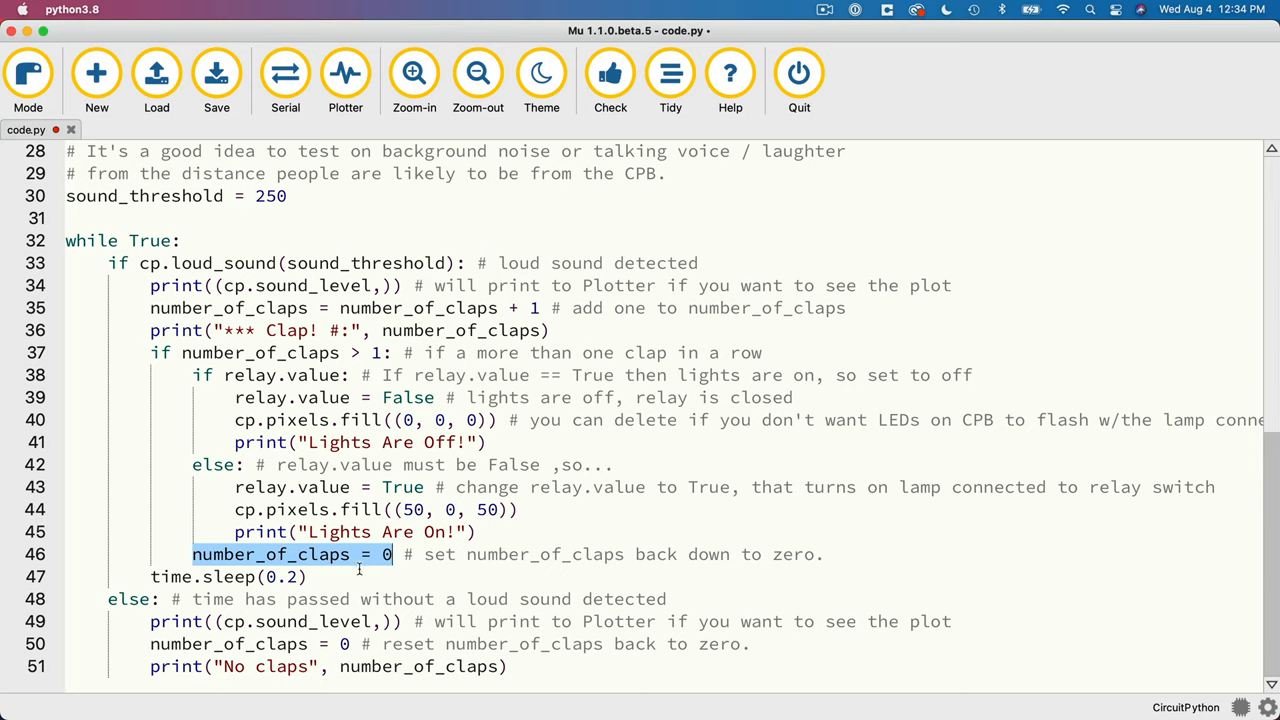
click(285, 577)
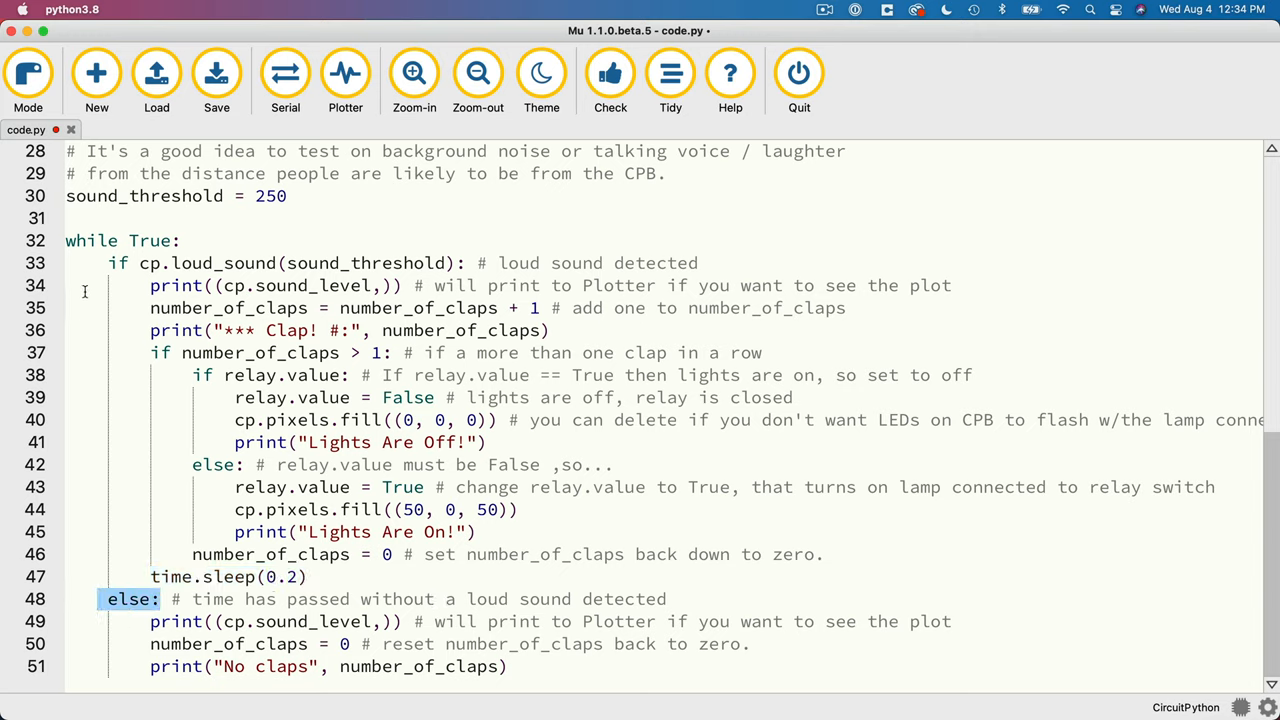
mouse_move(128, 647)
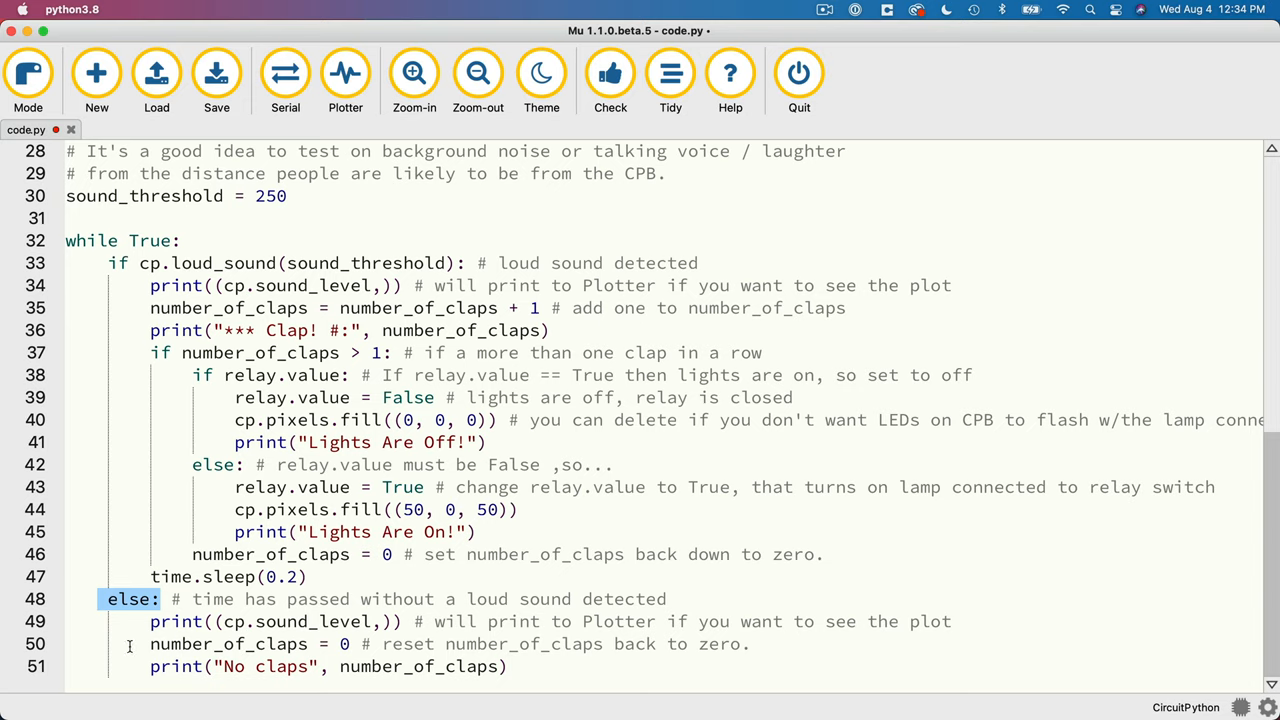
mouse_move(145, 615)
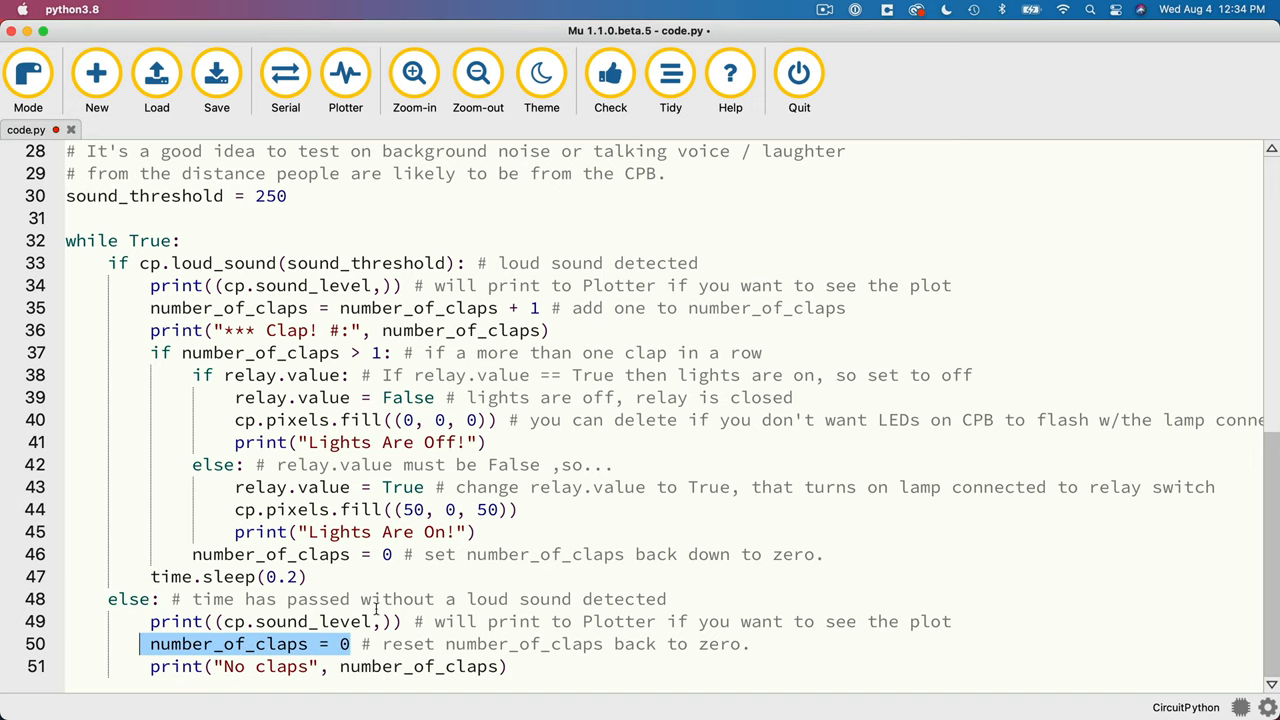
- Save the clapper code over CIRCUITPY's code.py and open the Serial panel
click(216, 80)
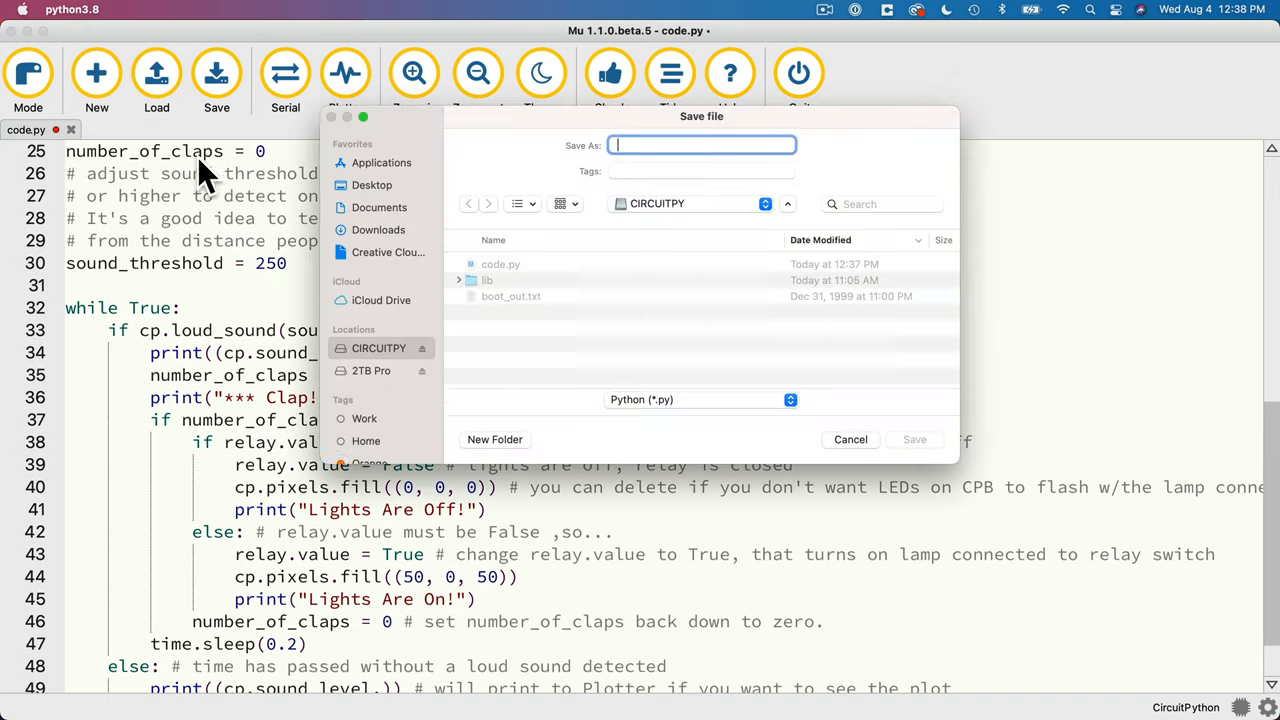
text(code)
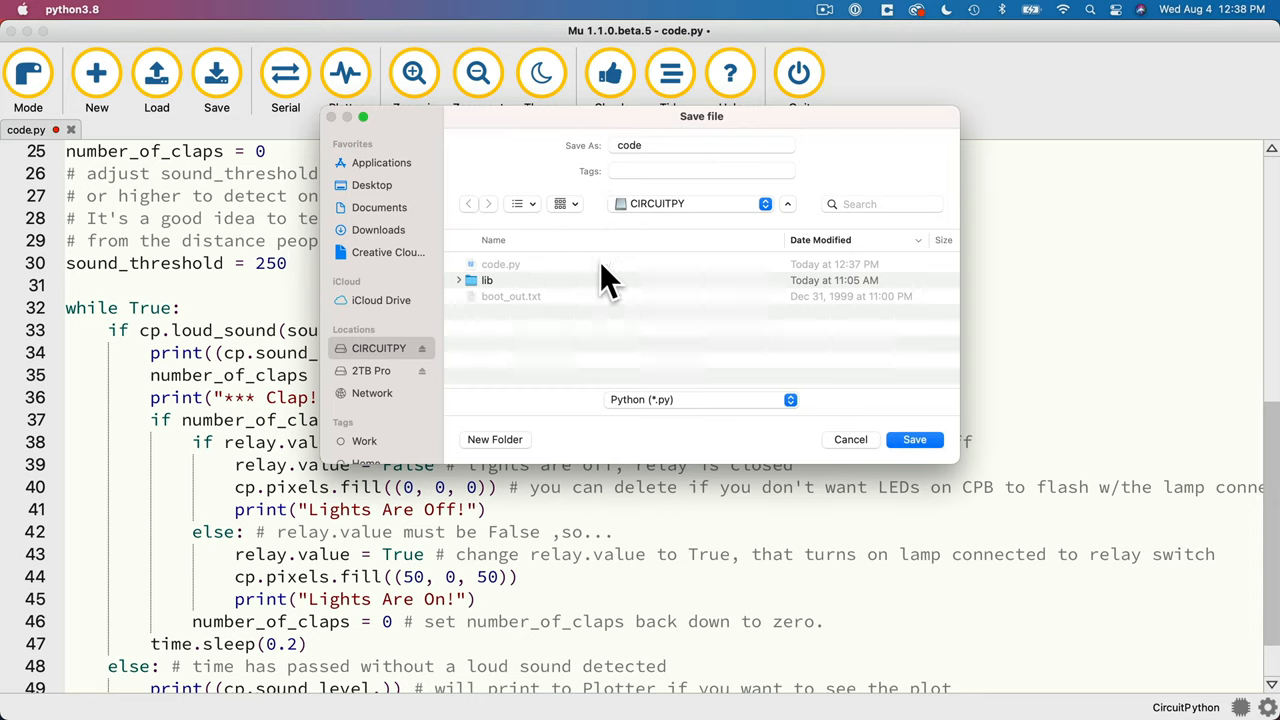
click(913, 439)
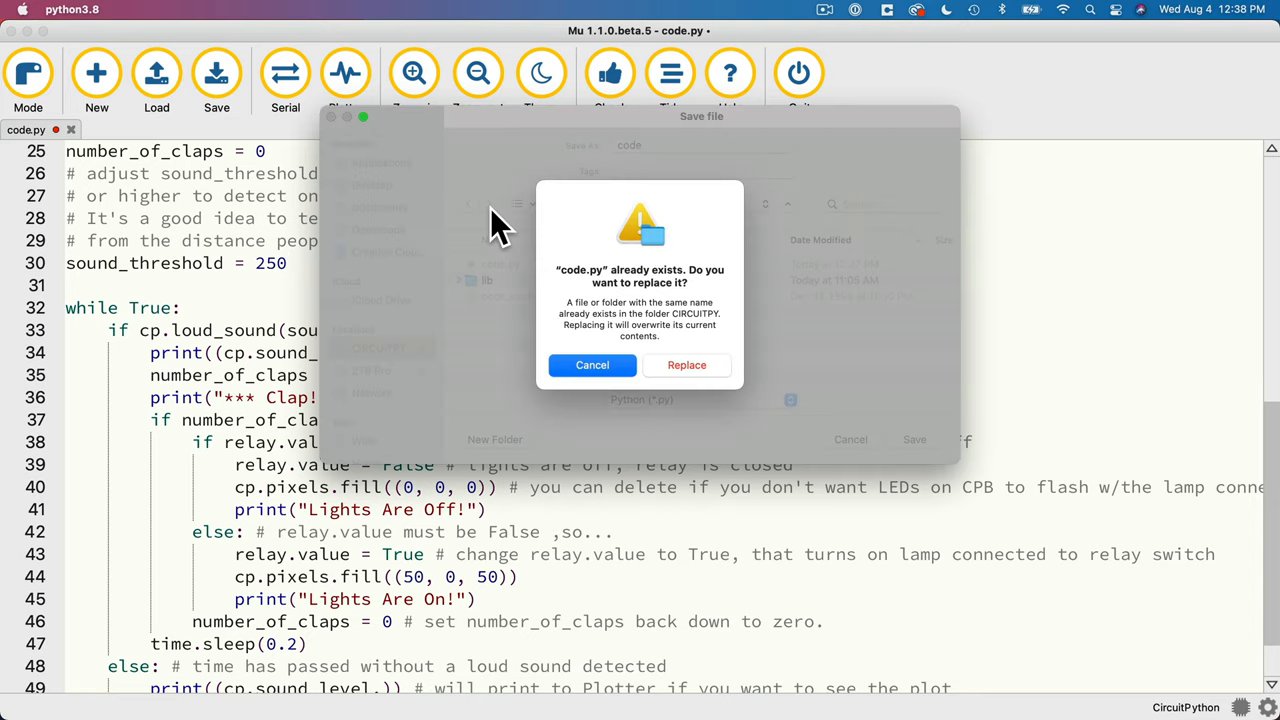
click(687, 364)
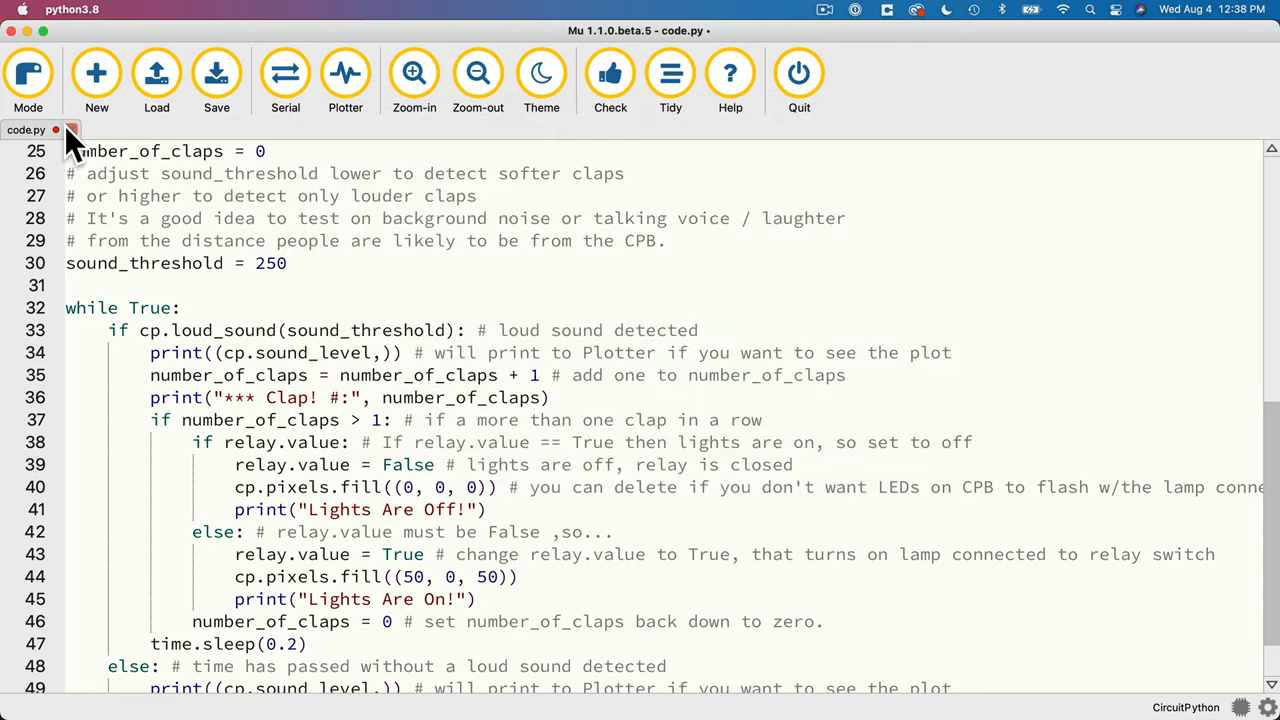
click(216, 75)
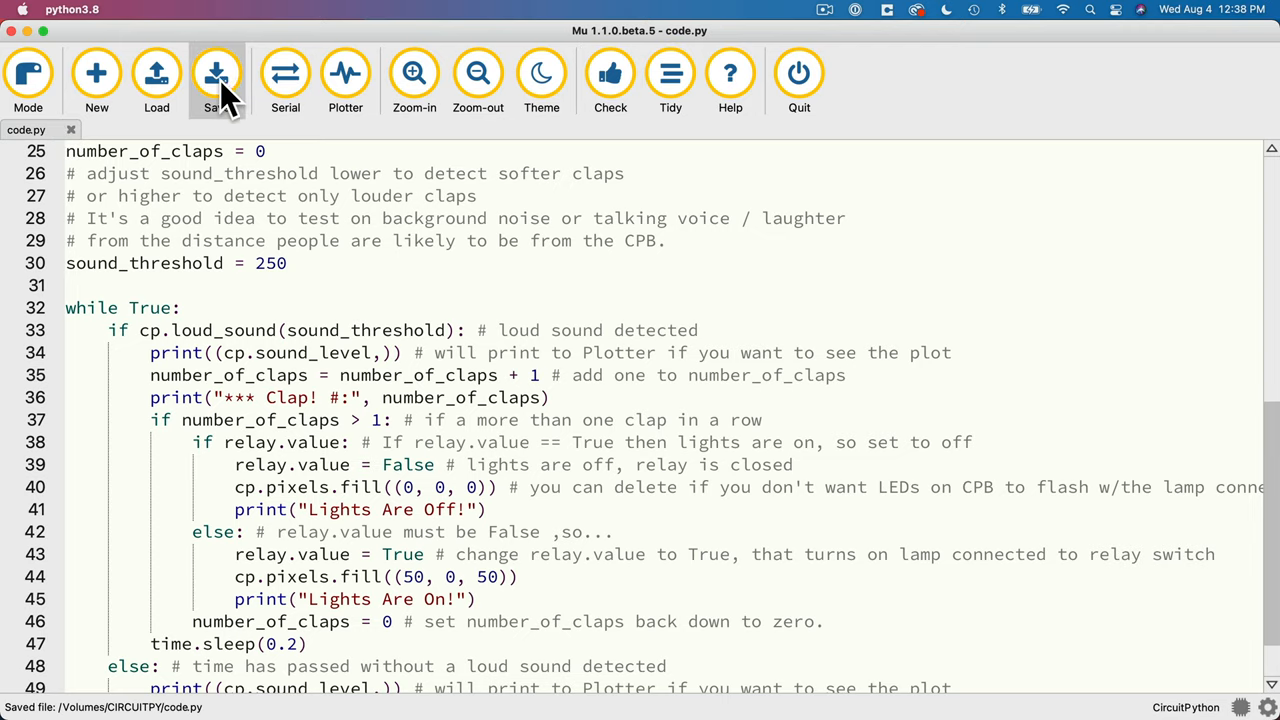
click(285, 75)
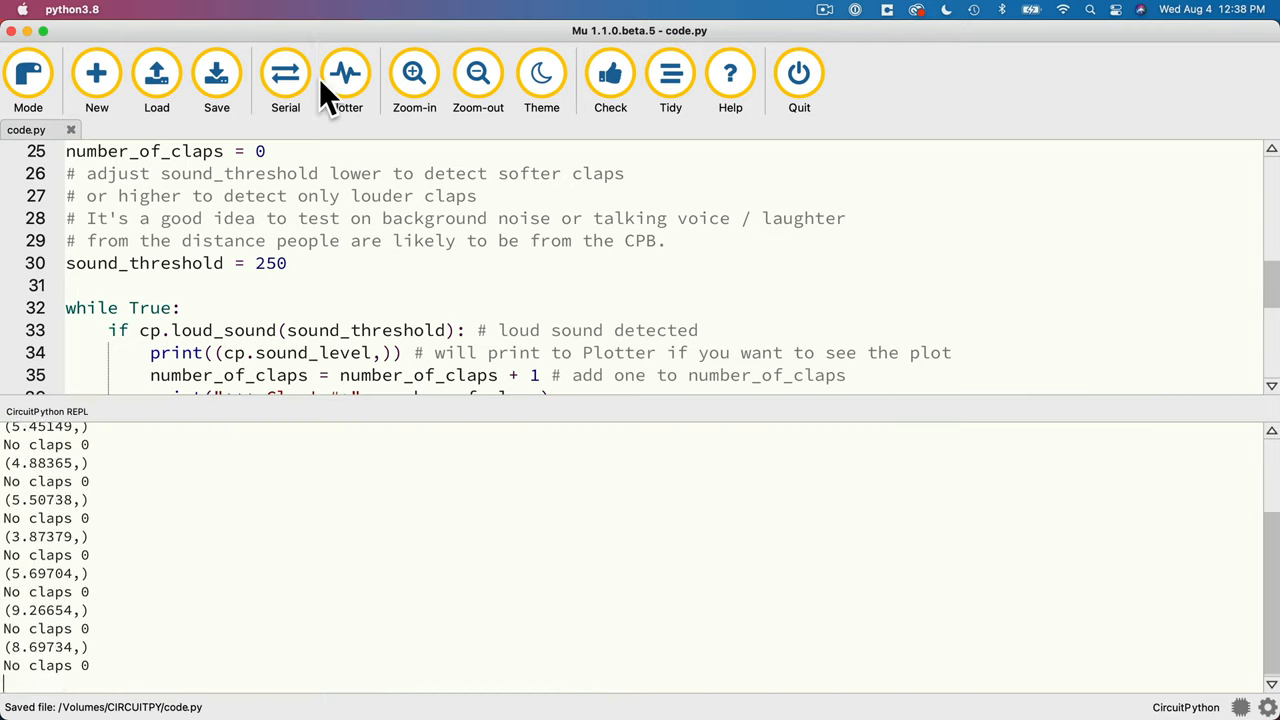
- Close the Serial REPL panel to show code.py's header, imports and A1 relay setup
click(345, 80)
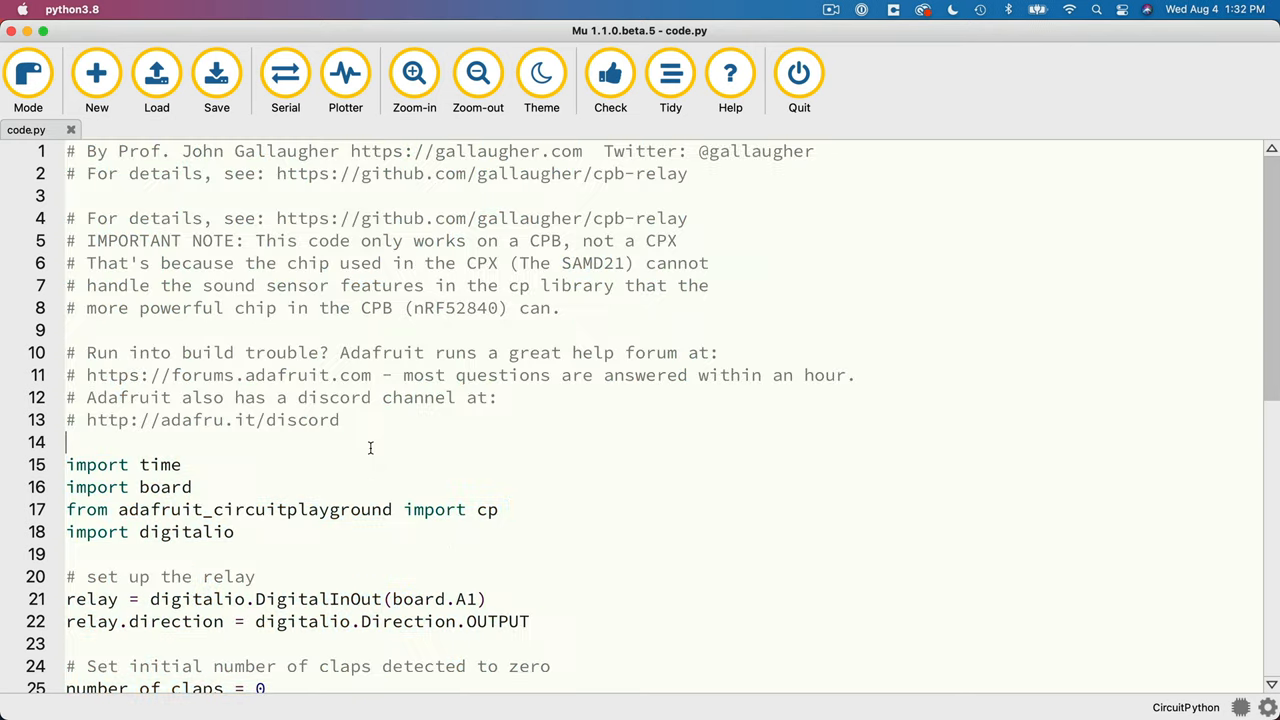
- Open bluefruit-connect-lamp.py on GitHub and select its full 70-line code
key(cmd+tab)
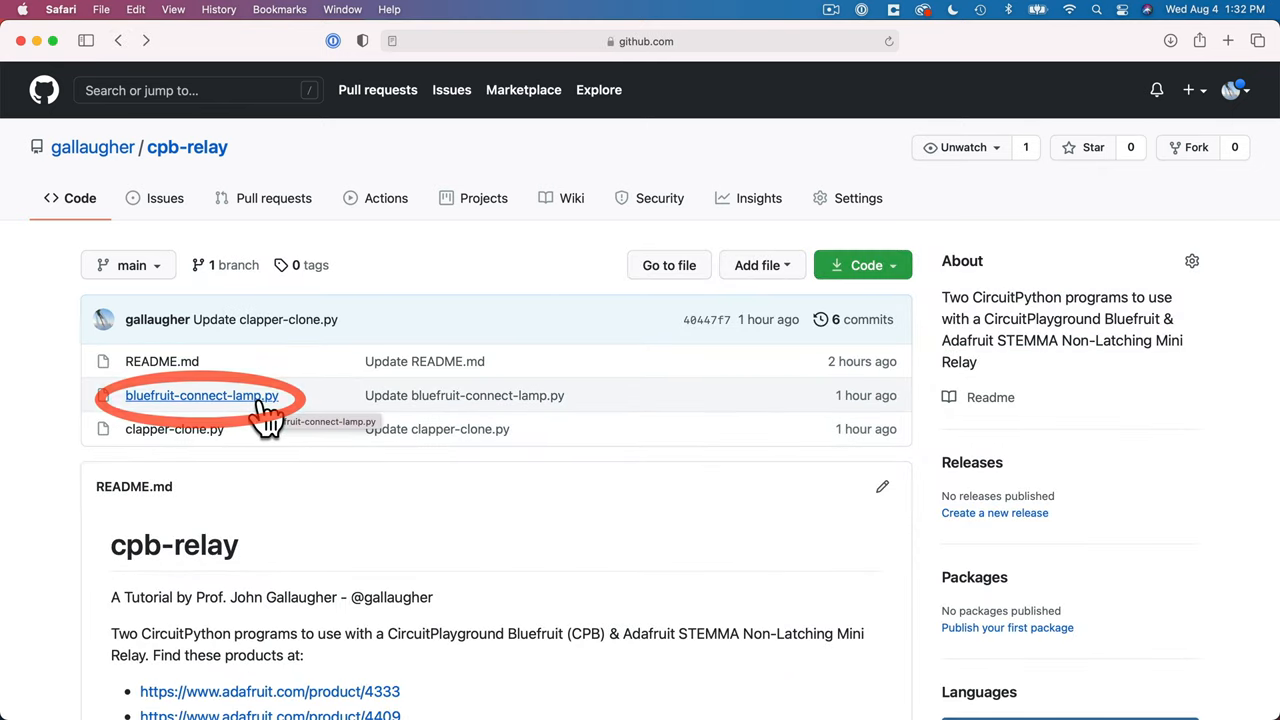
click(203, 395)
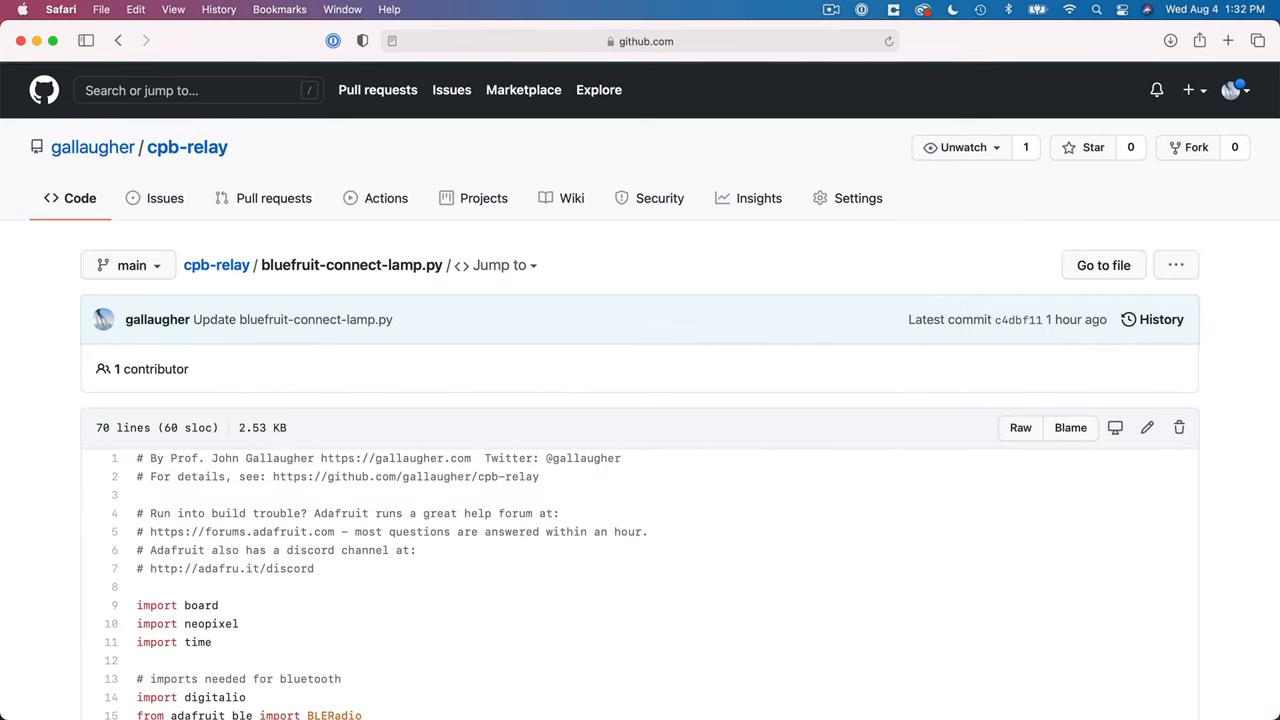
key(cmd+tab)
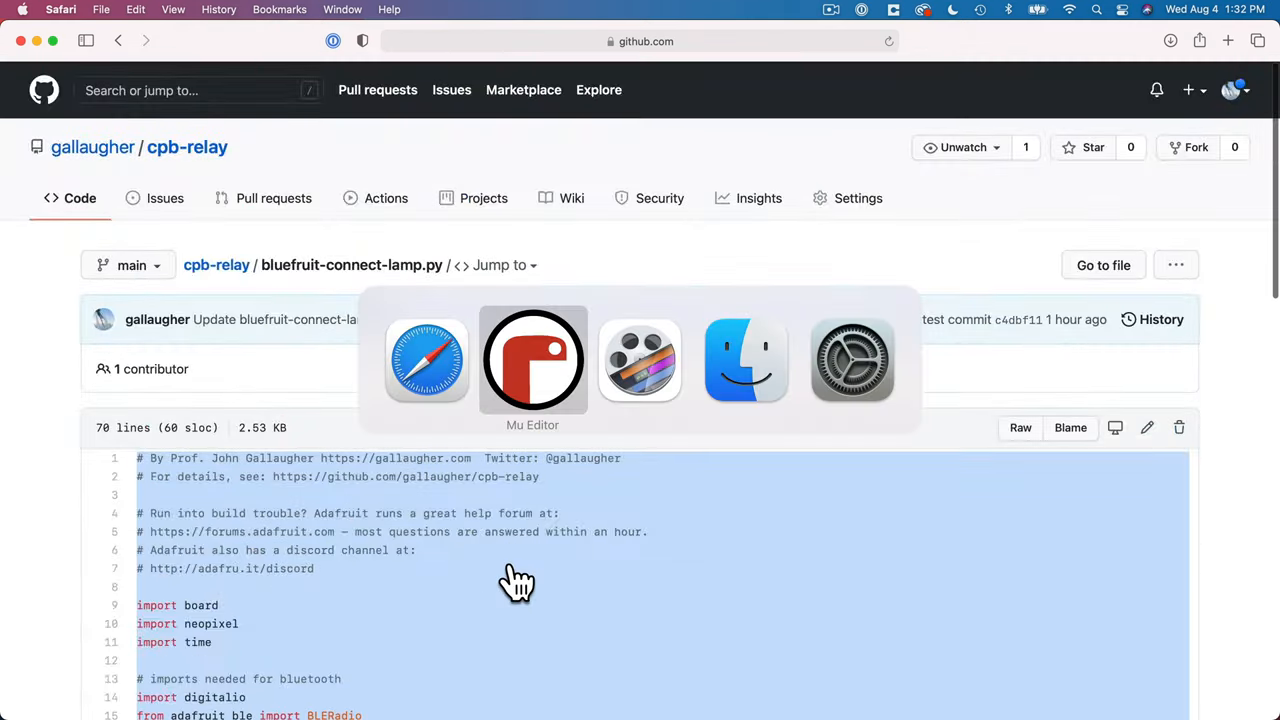
- Paste the bluefruit-connect-lamp code into code.py and highlight the advertised name 'Lamp'
click(533, 360)
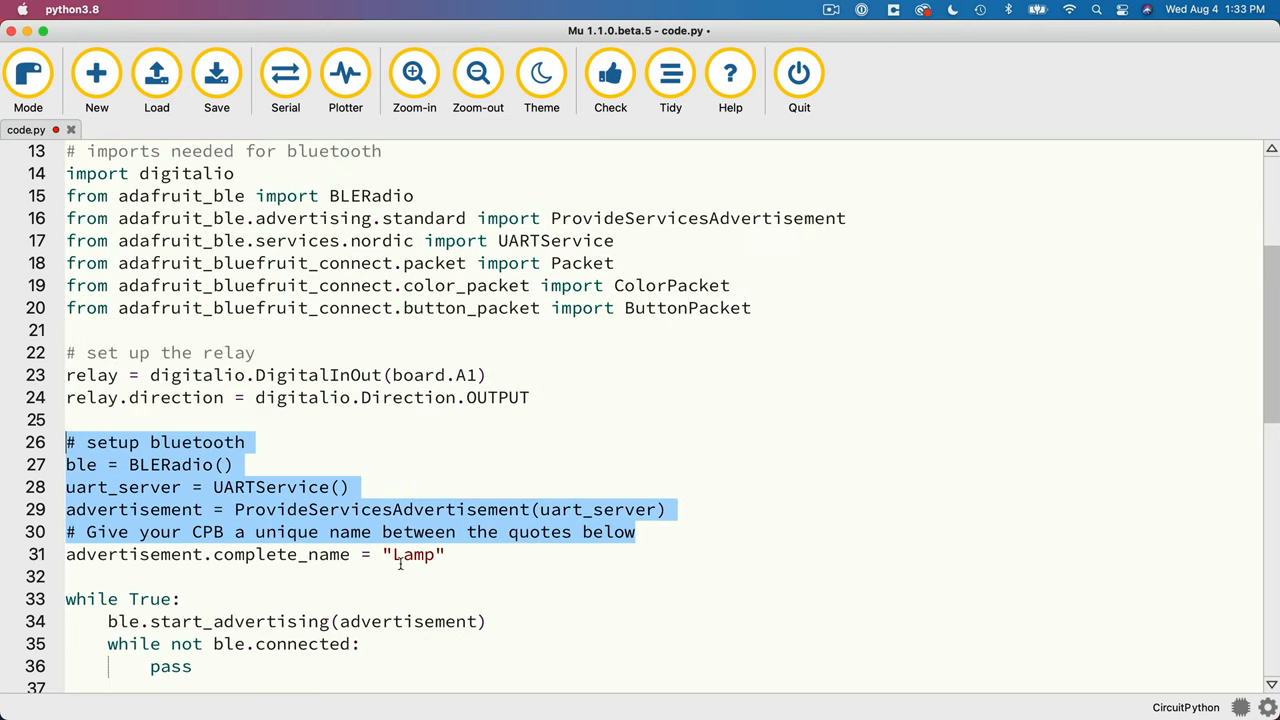
double_click(413, 554)
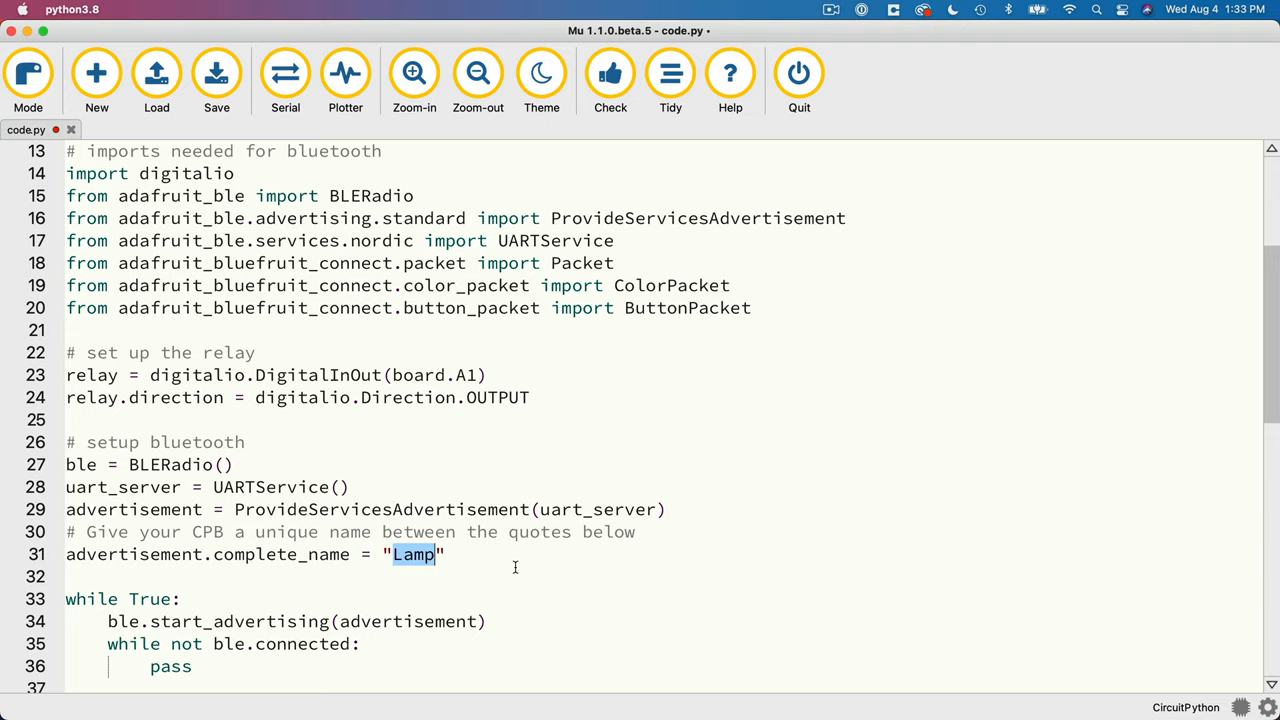
scroll(down, 3)
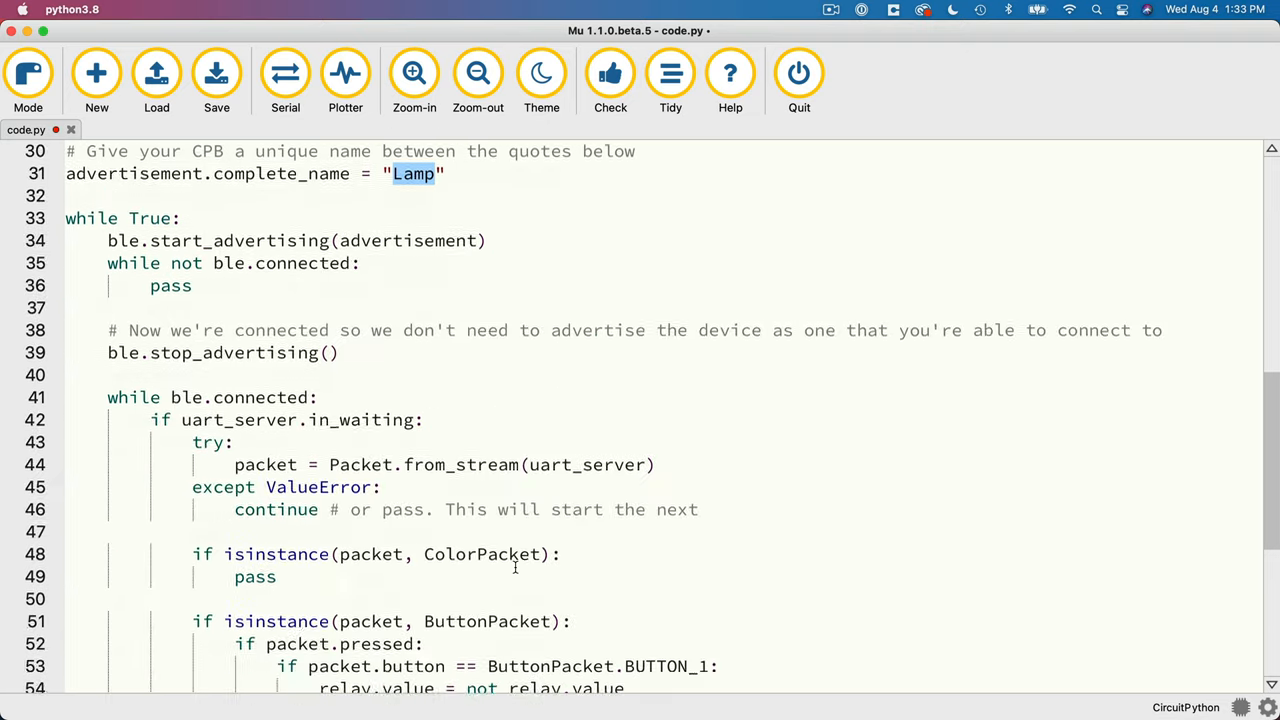
scroll(down, 3)
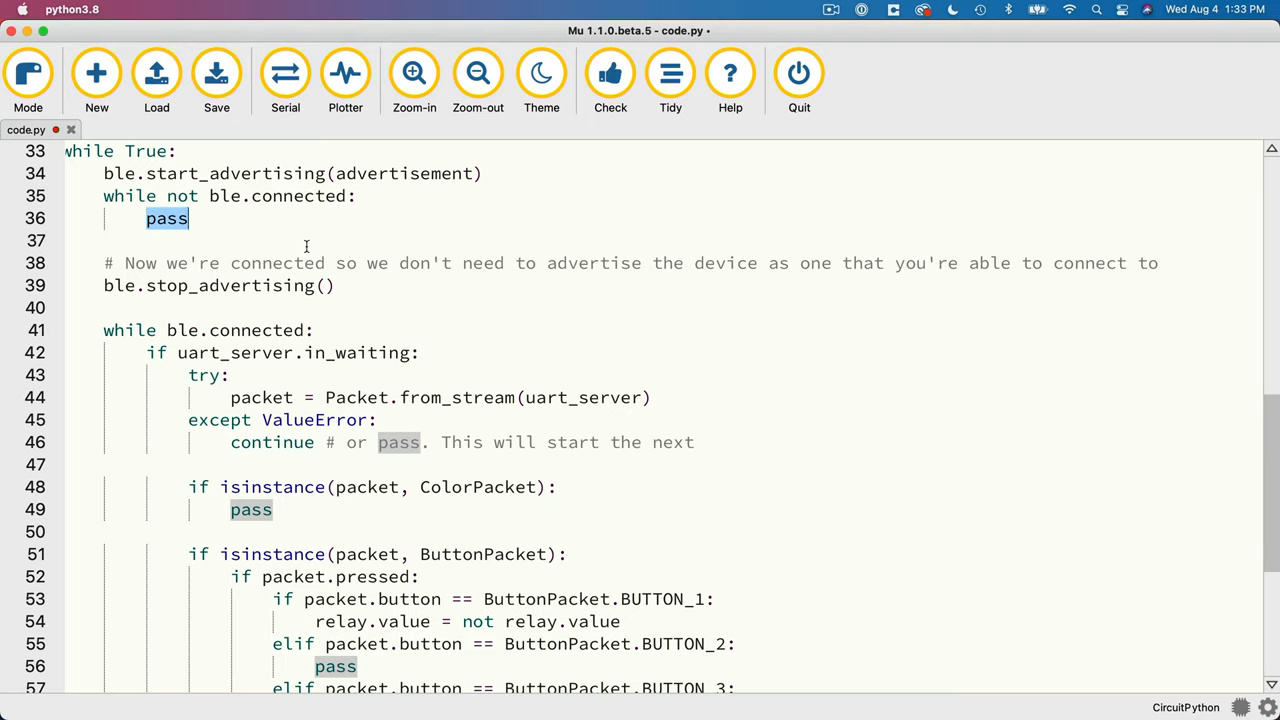
scroll(down, 3)
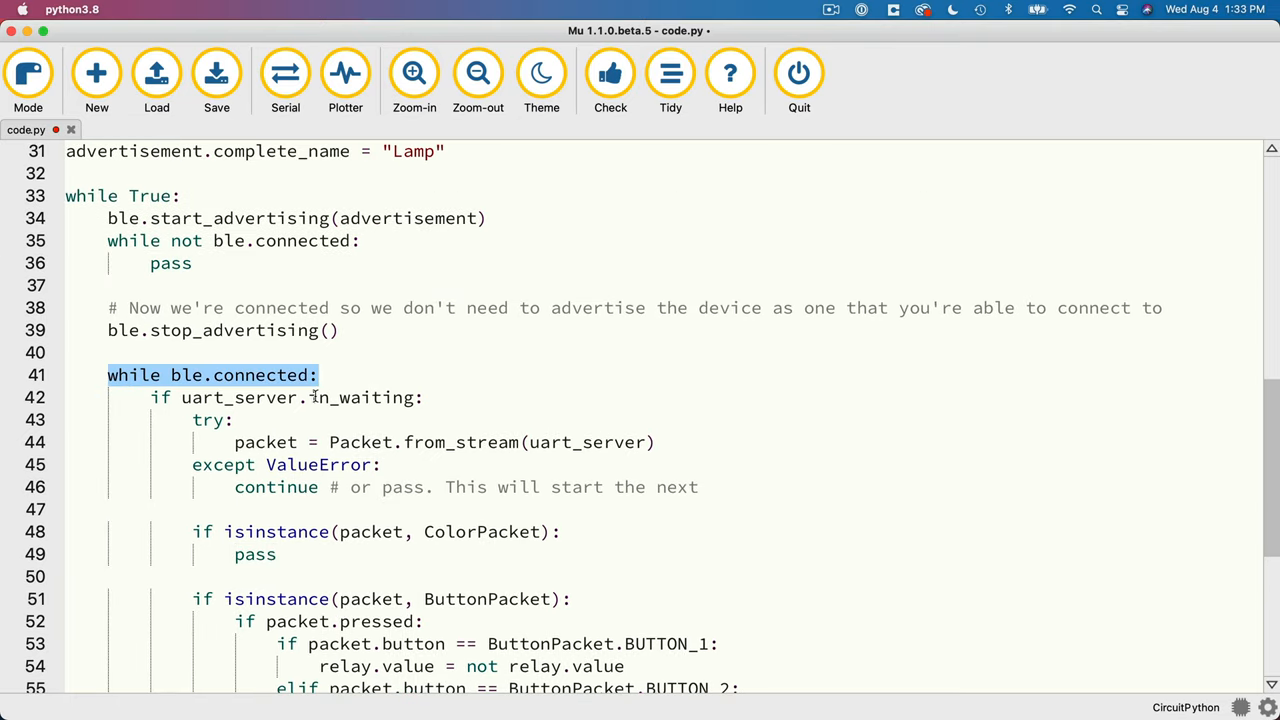
scroll(down, 3)
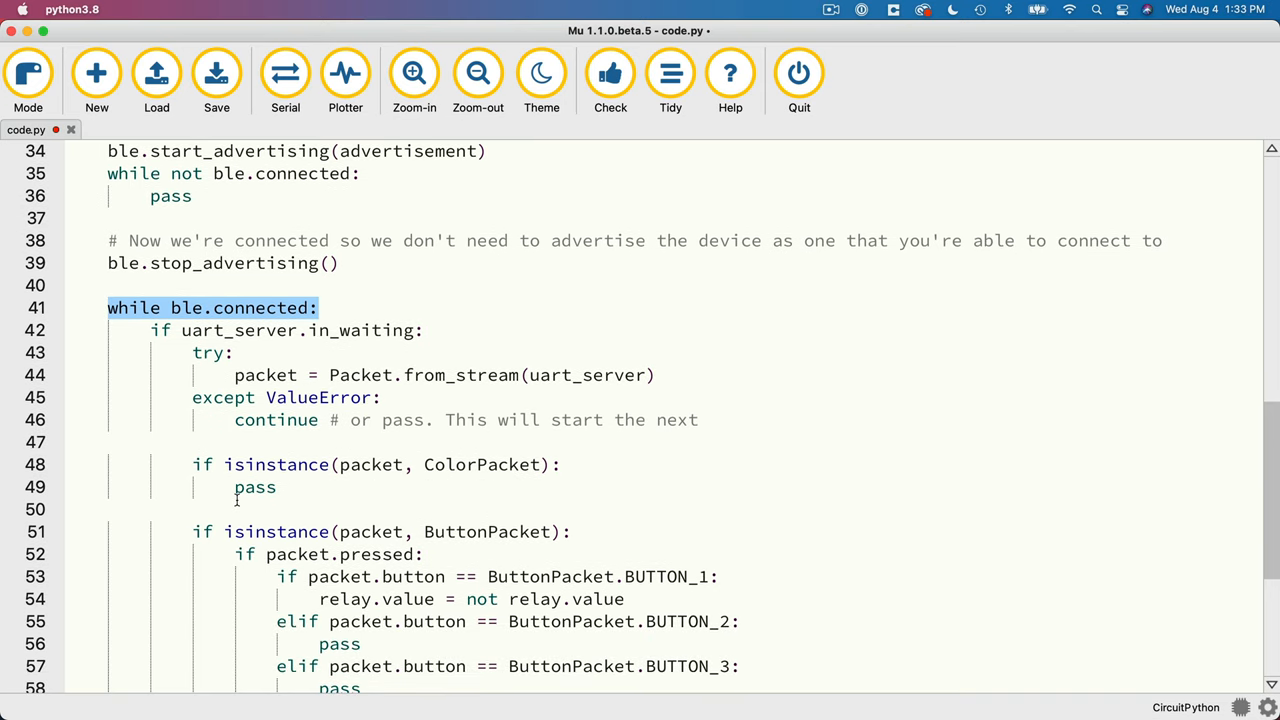
scroll(down, 3)
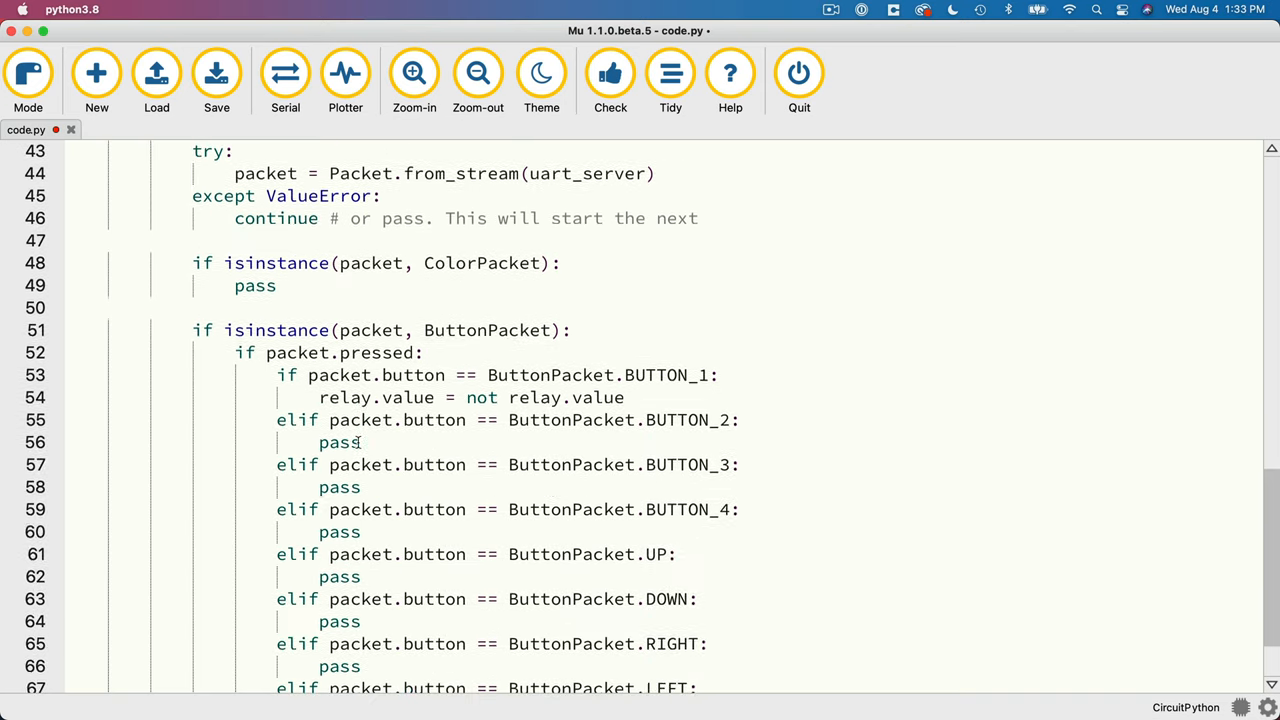
double_click(663, 374)
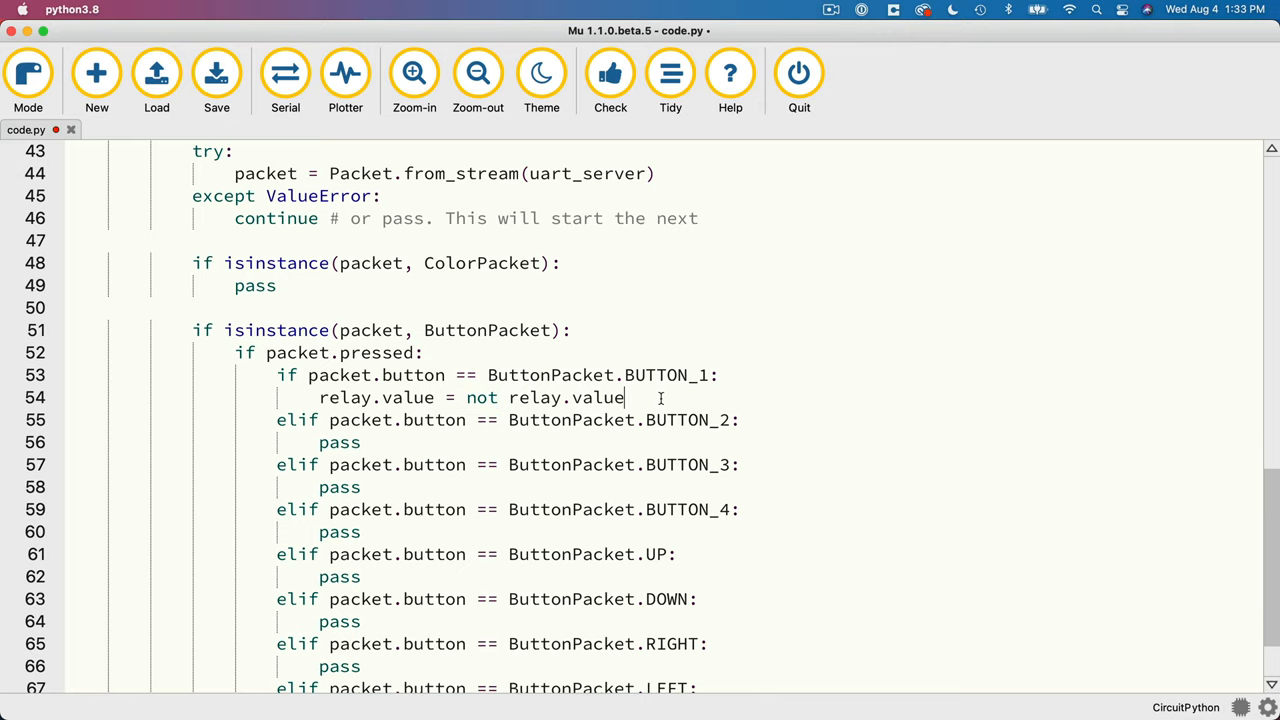
scroll(down, 3)
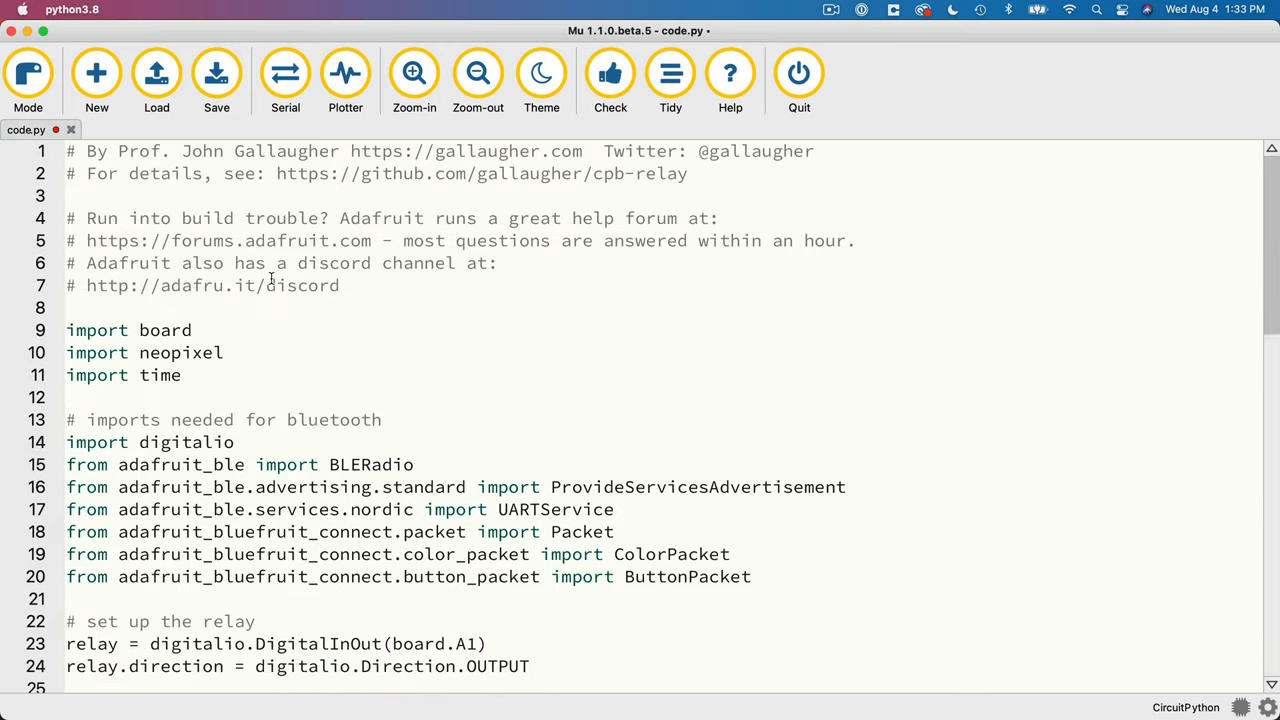
- Save the lamp program as code.py on CIRCUITPY, overwriting the existing file
click(216, 72)
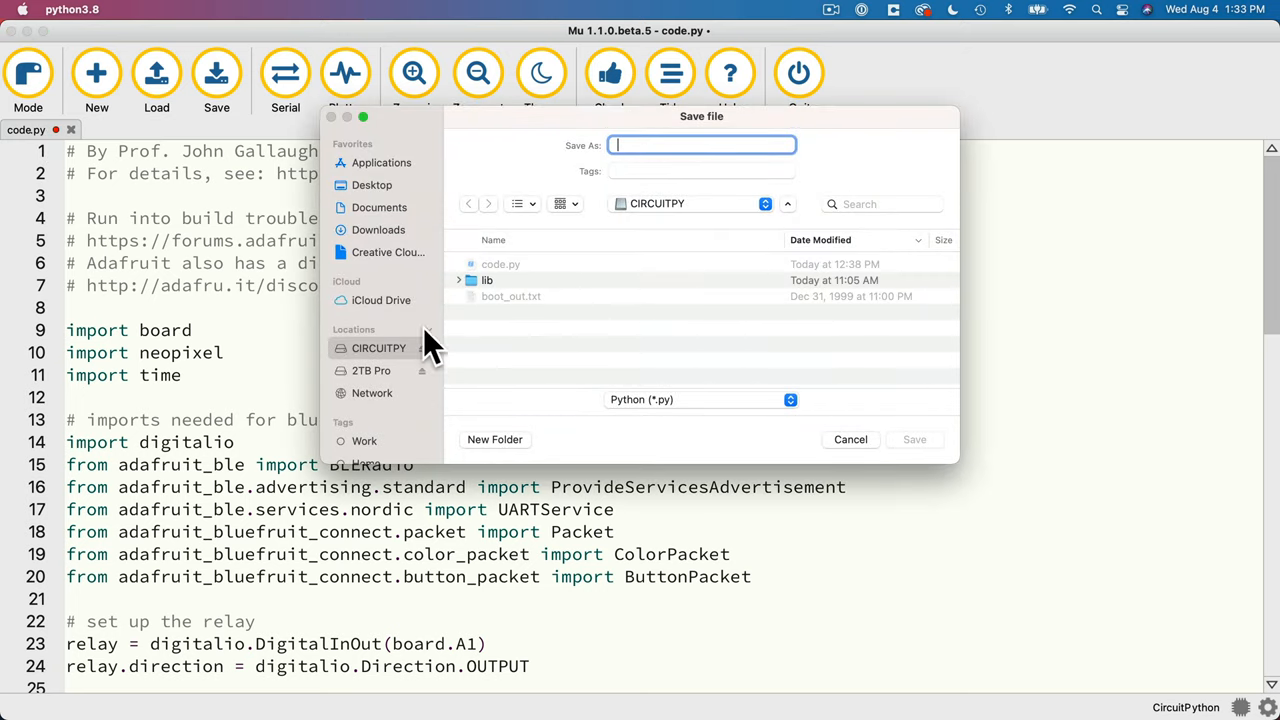
text(code)
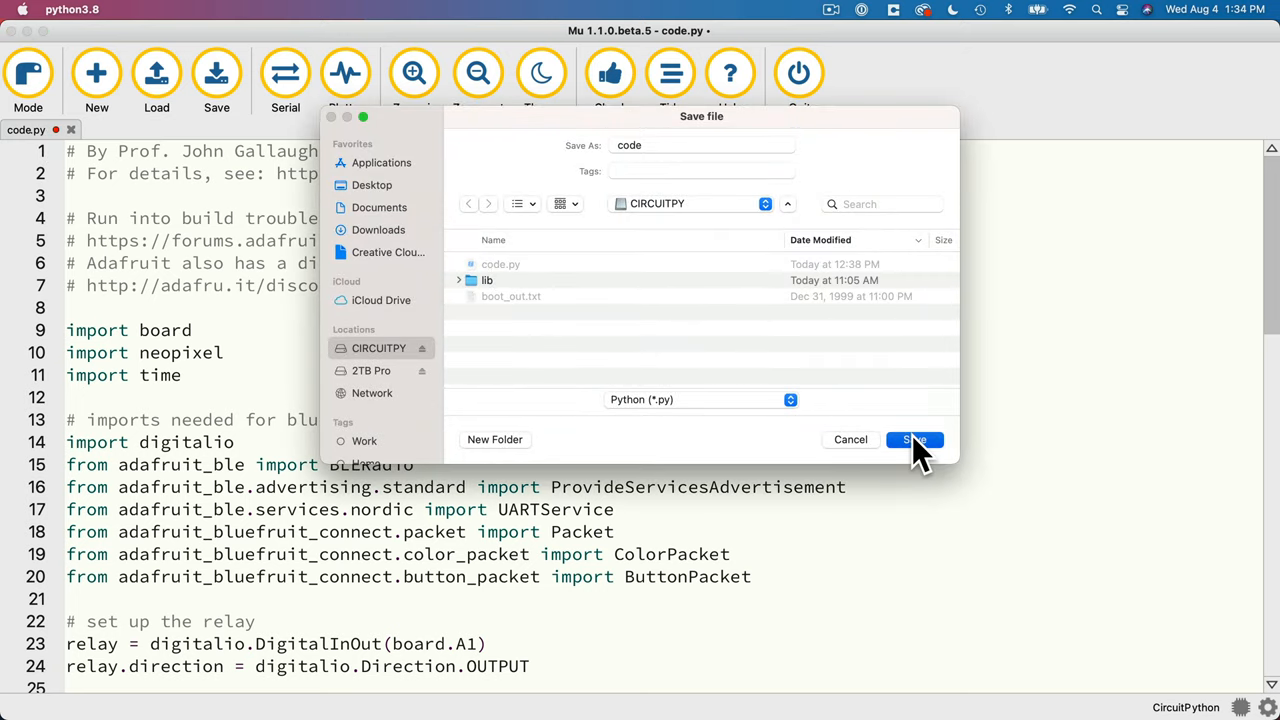
click(912, 439)
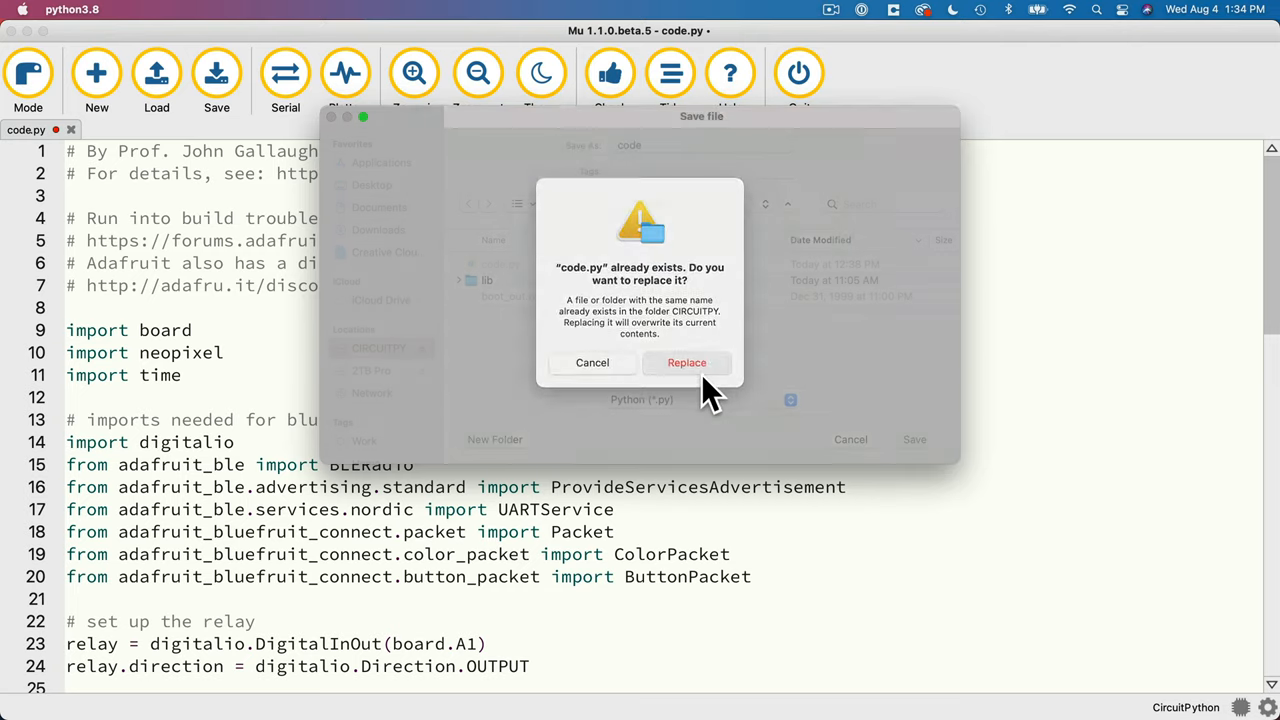
click(687, 362)
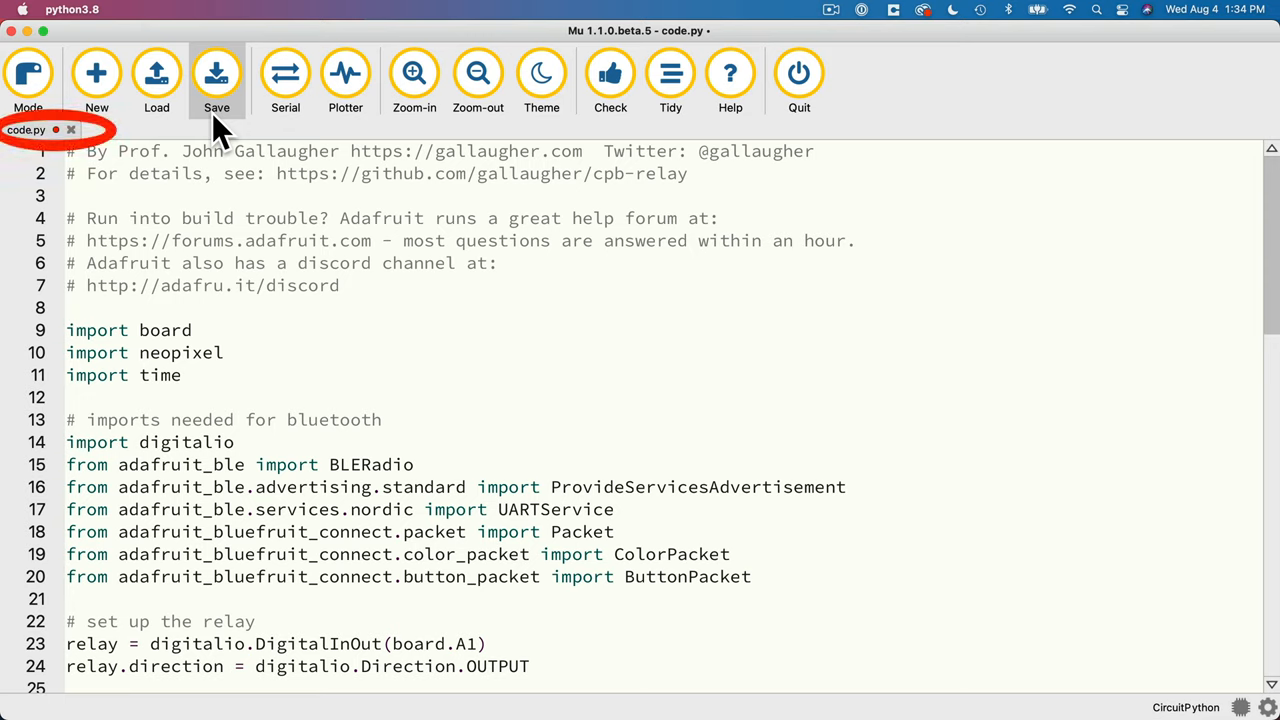
click(216, 75)
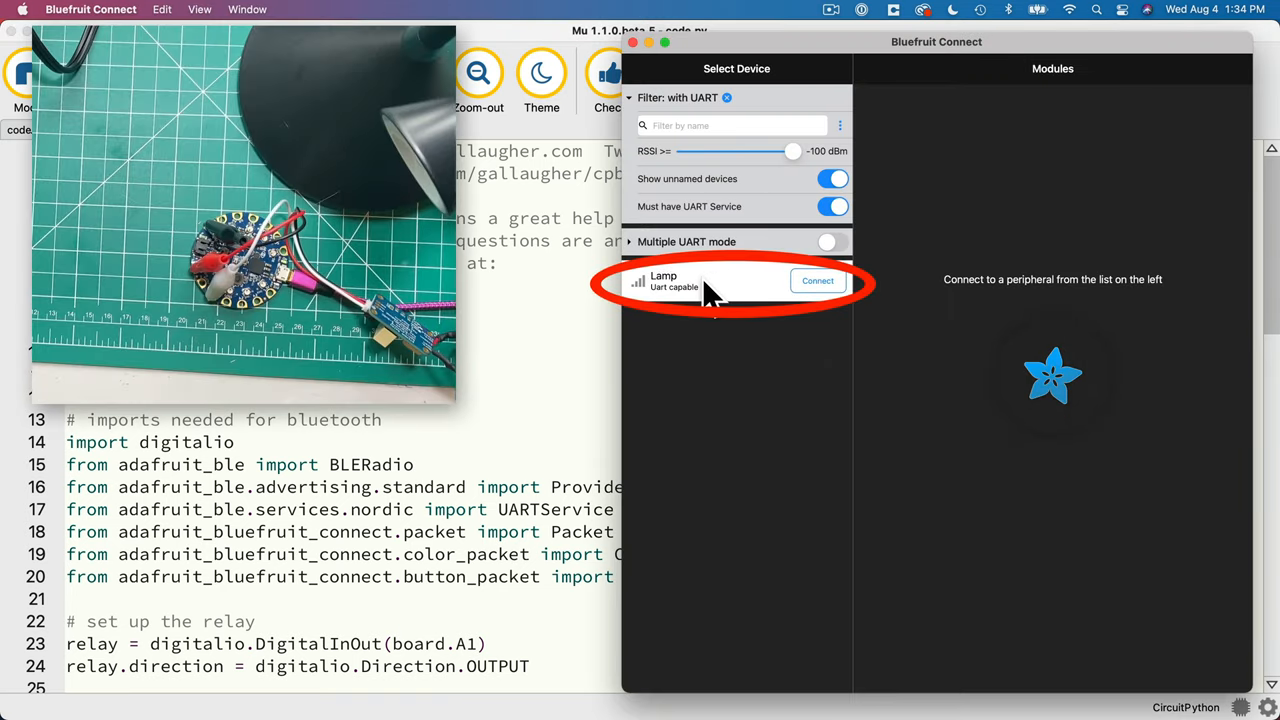
- Connect to the Lamp board and press control-pad button 1 to switch the lamp on
click(817, 280)
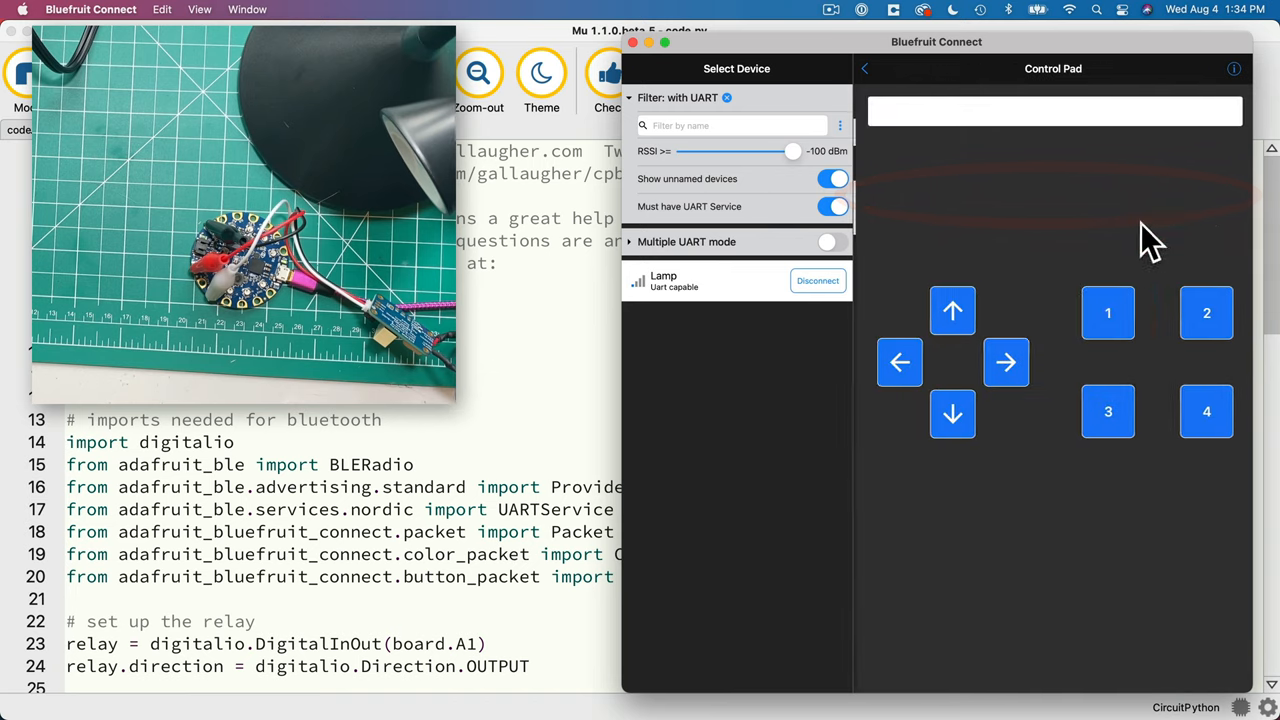
click(1107, 313)
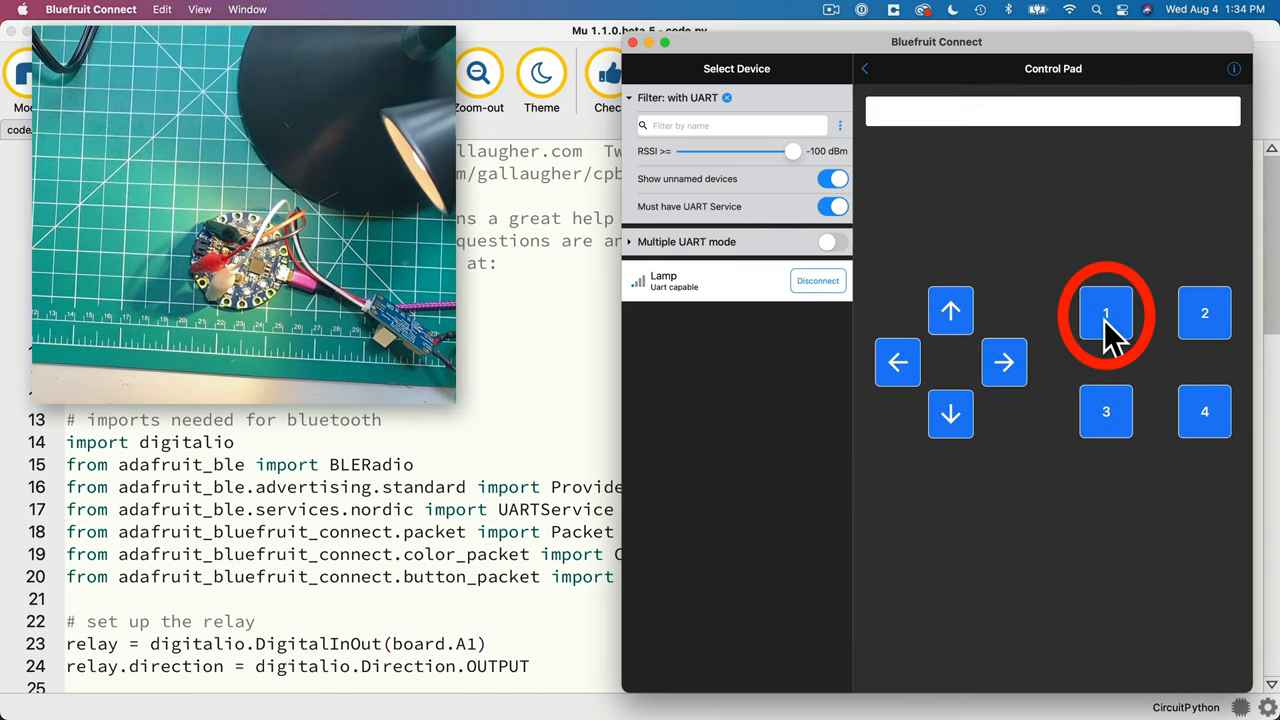
click(1105, 312)
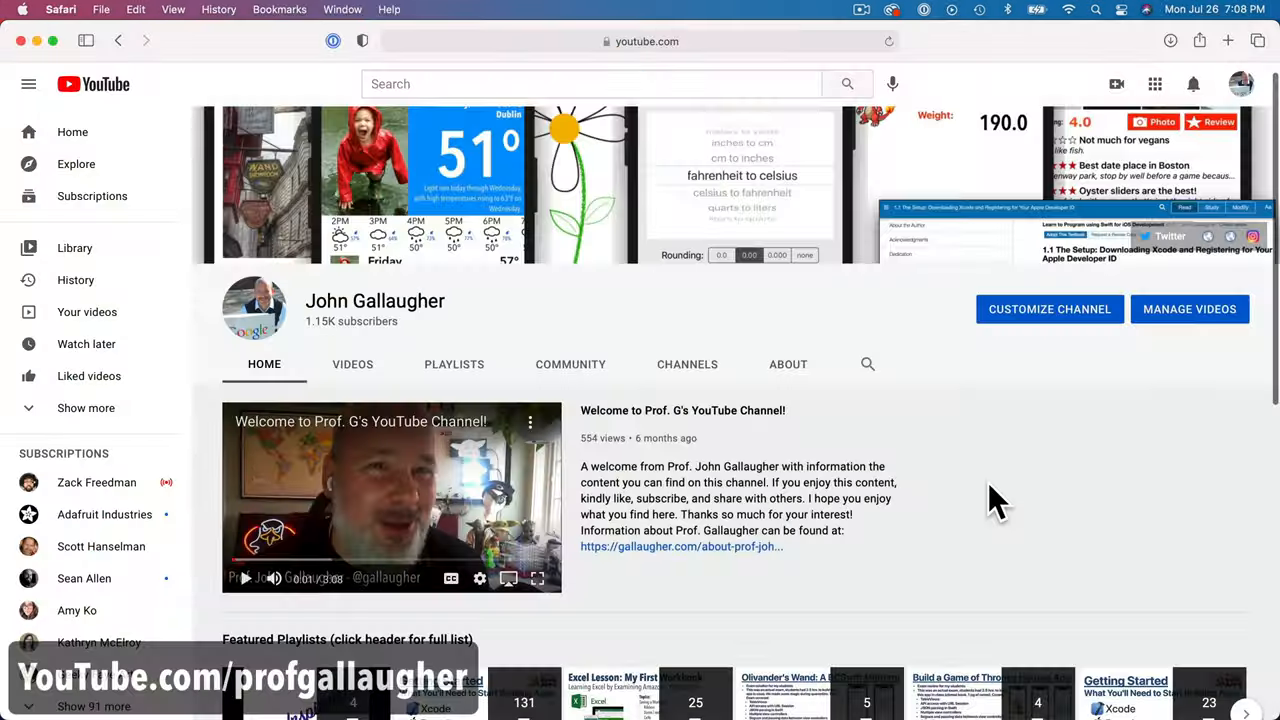
- Scroll the YouTube channel page down to the featured and maker playlists
scroll(down, 3)
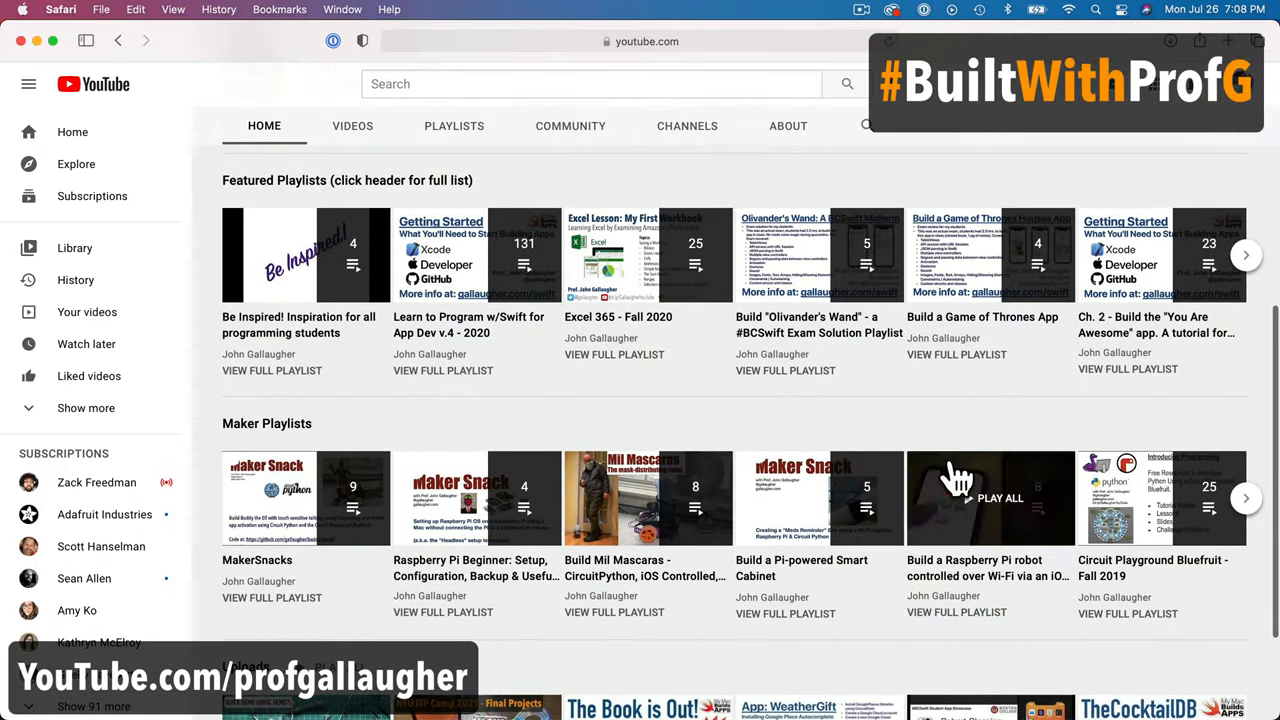
scroll(down, 3)
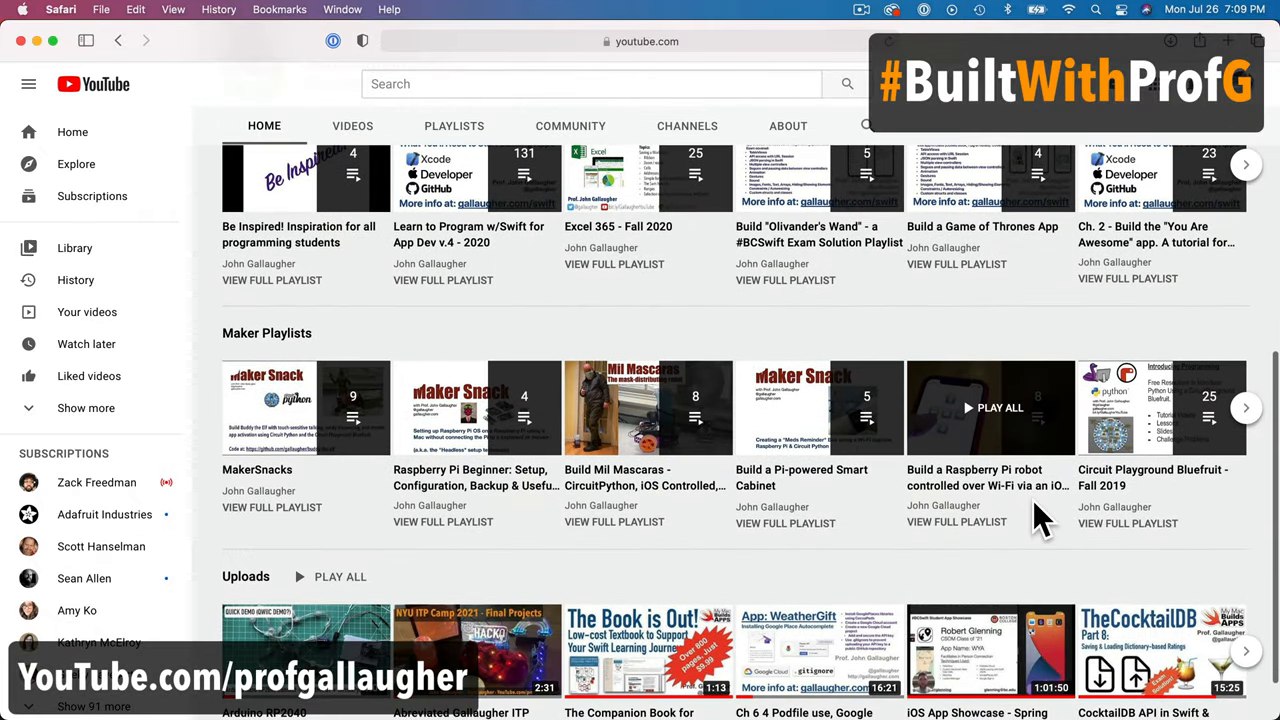